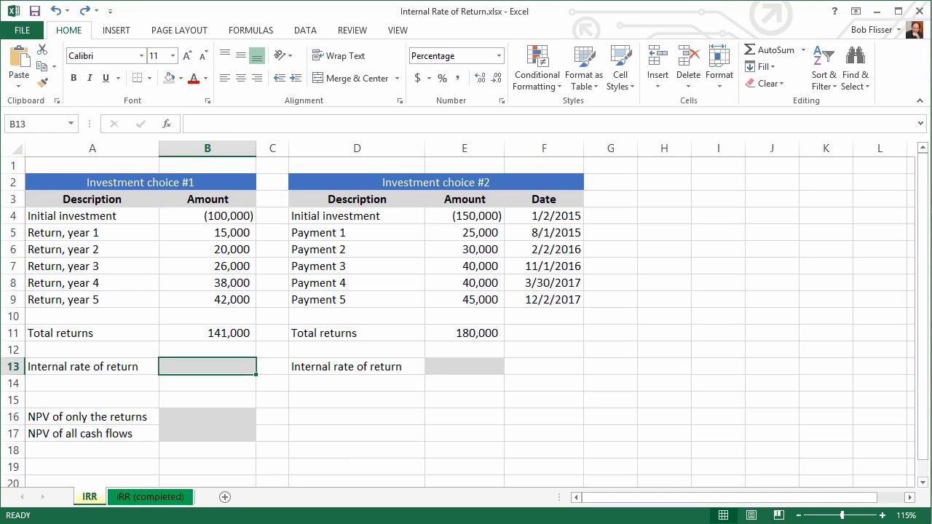
{"action": "mouse_move", "coordinate": [93, 507]}
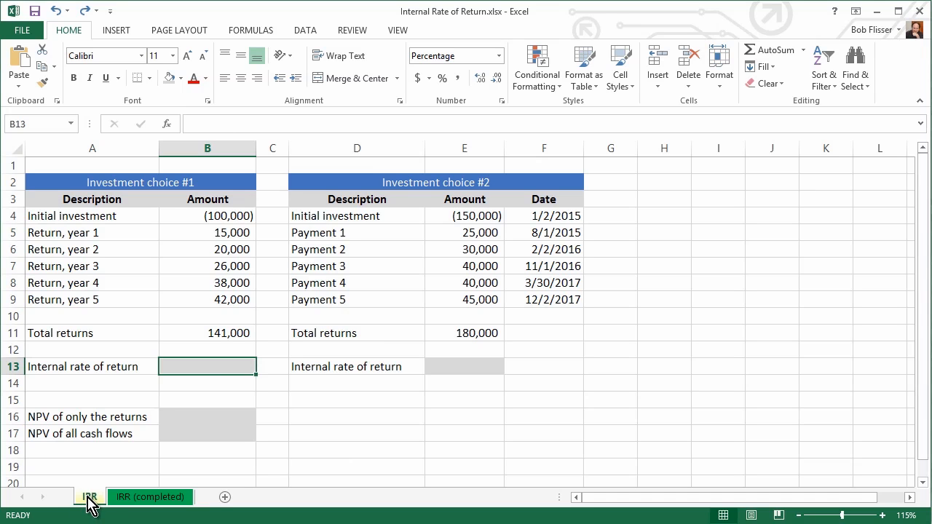
{"action": "mouse_move", "coordinate": [330, 425]}
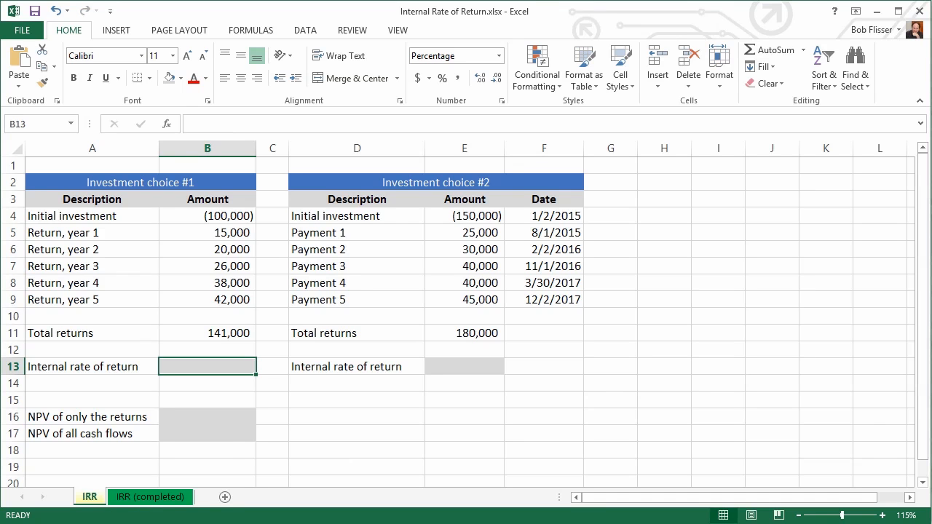
{"action": "mouse_move", "coordinate": [190, 200]}
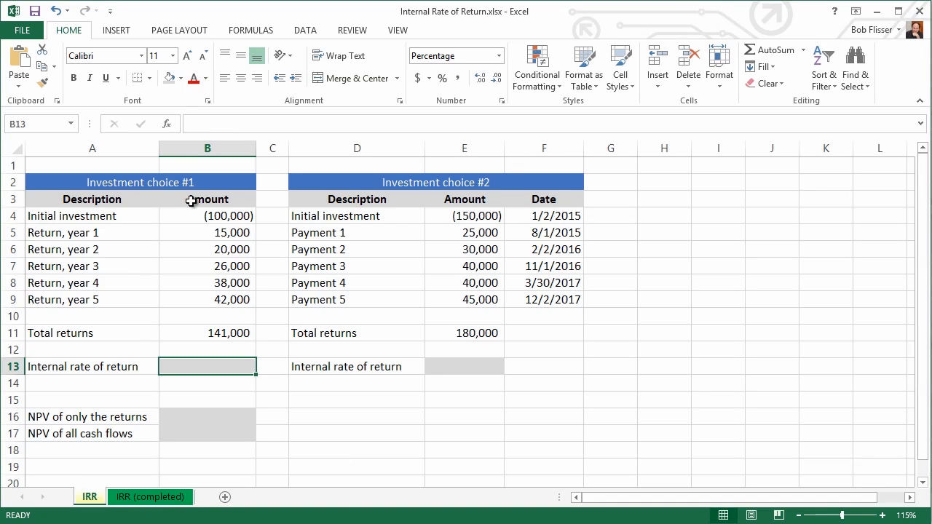
{"action": "mouse_move", "coordinate": [452, 267]}
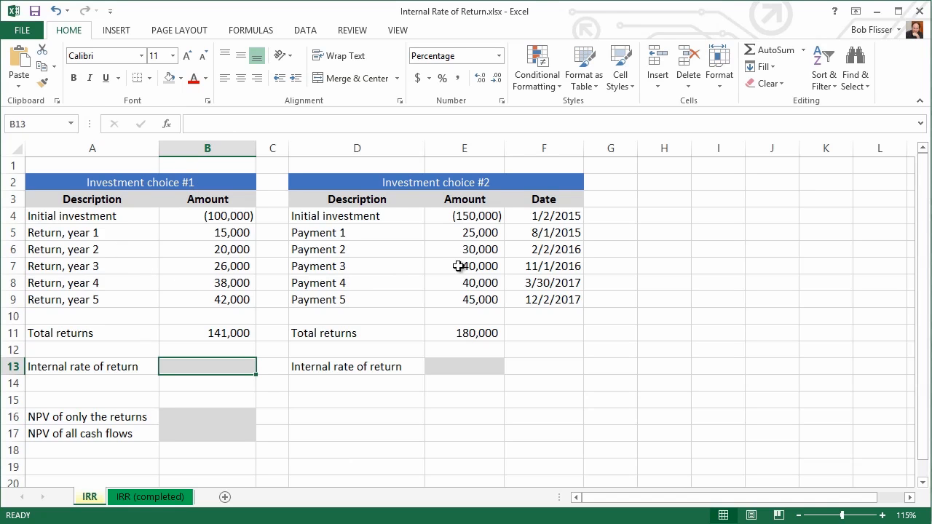
{"action": "mouse_move", "coordinate": [437, 227]}
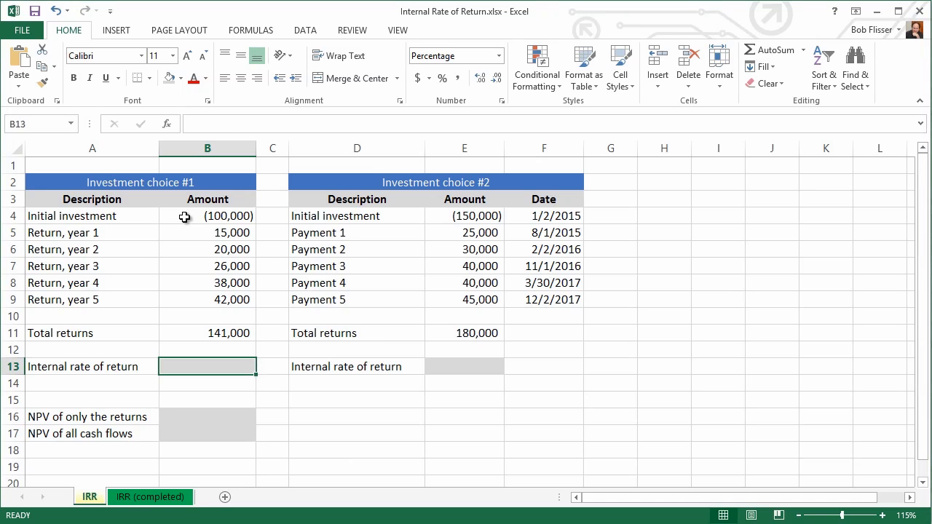
{"action": "mouse_move", "coordinate": [202, 240]}
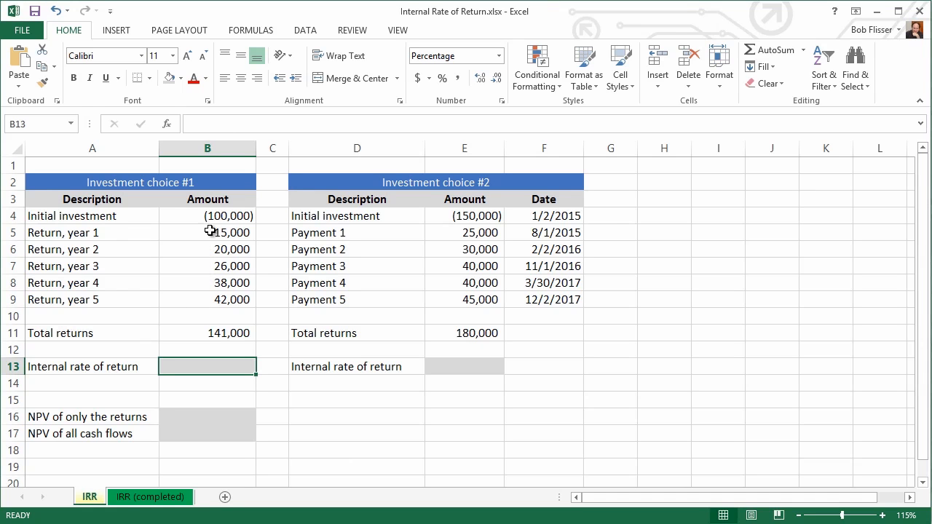
{"action": "mouse_move", "coordinate": [195, 335]}
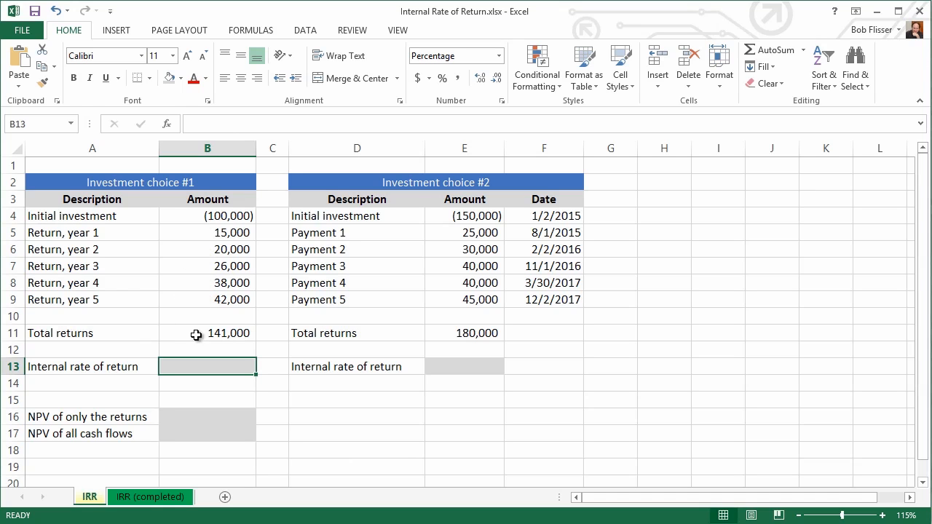
{"action": "mouse_move", "coordinate": [201, 310]}
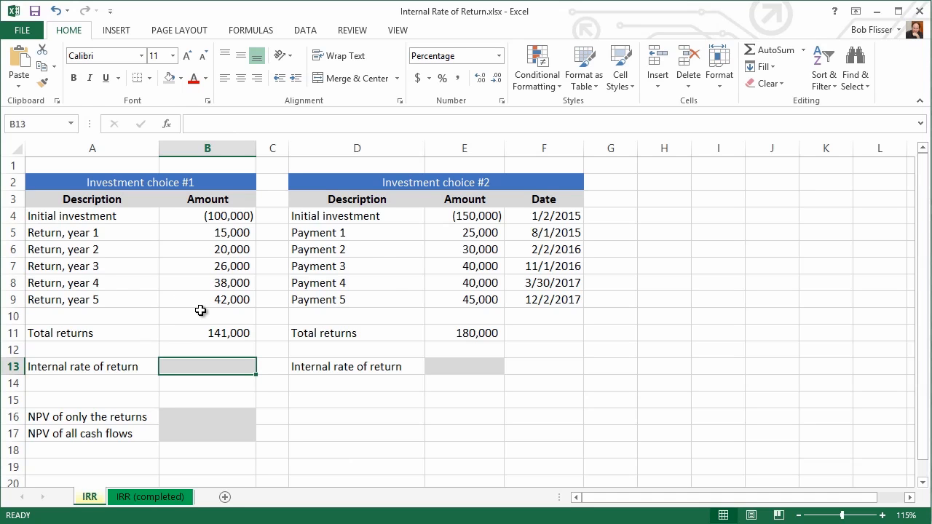
{"action": "mouse_move", "coordinate": [426, 198]}
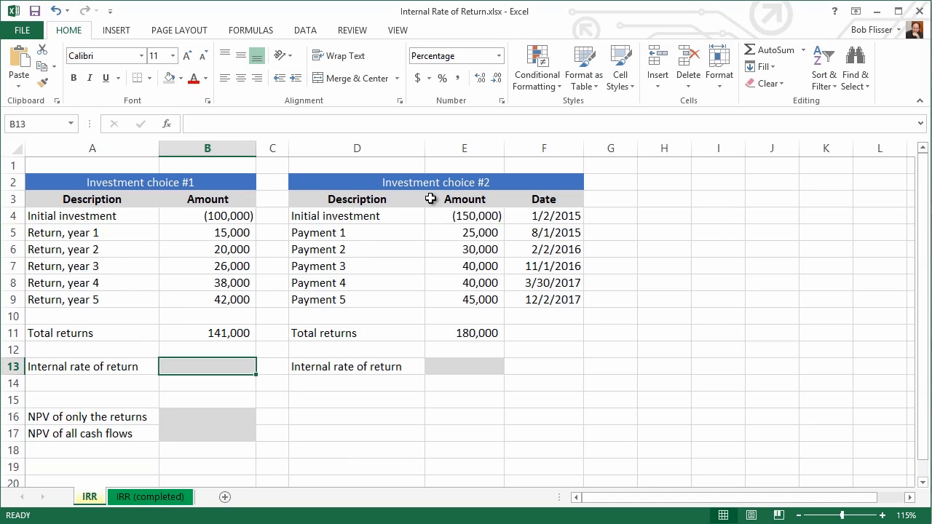
{"action": "mouse_move", "coordinate": [446, 221]}
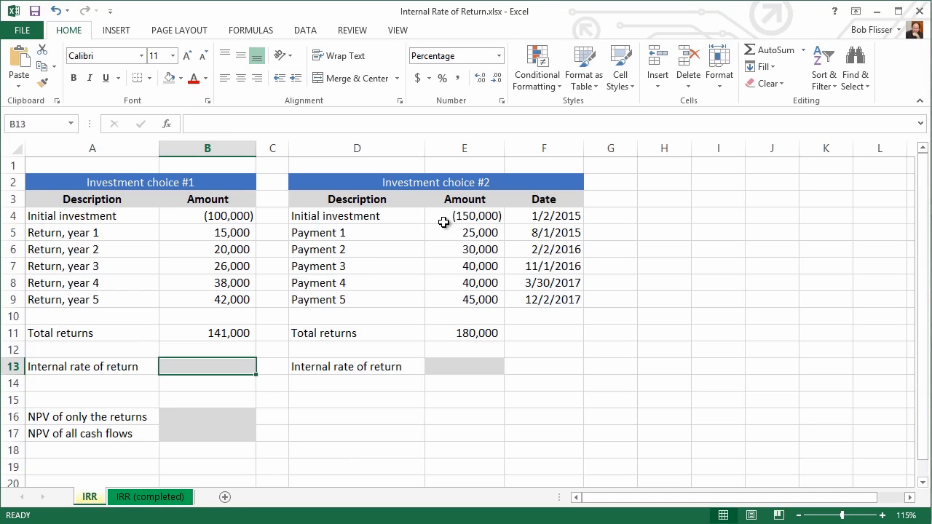
{"action": "mouse_move", "coordinate": [446, 229]}
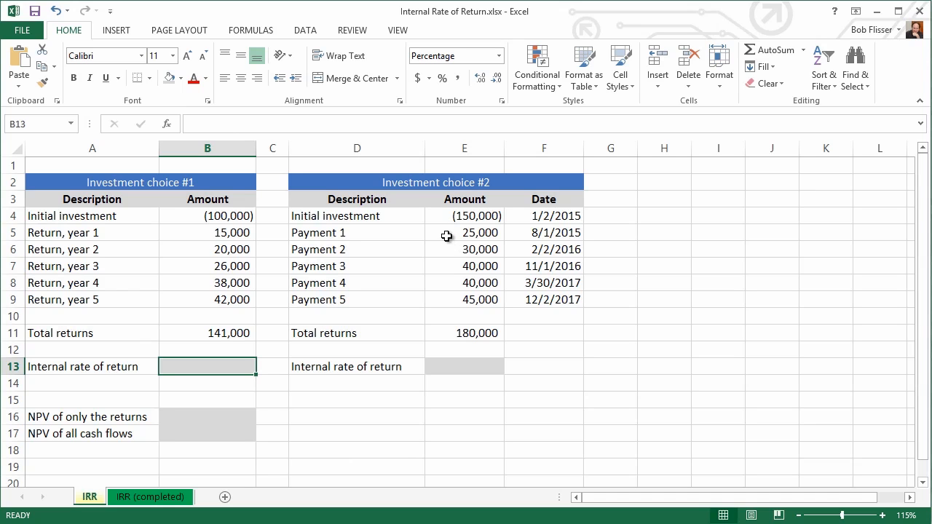
{"action": "mouse_move", "coordinate": [442, 341]}
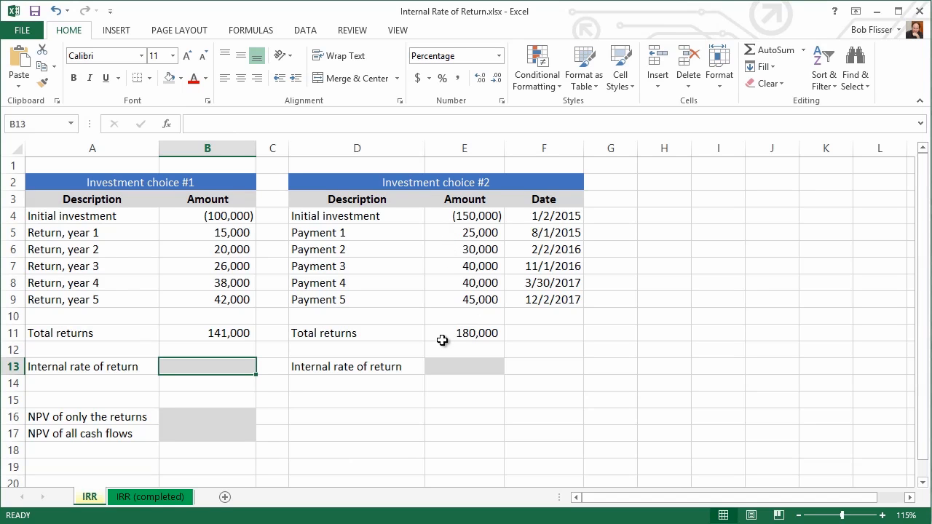
{"action": "mouse_move", "coordinate": [466, 341]}
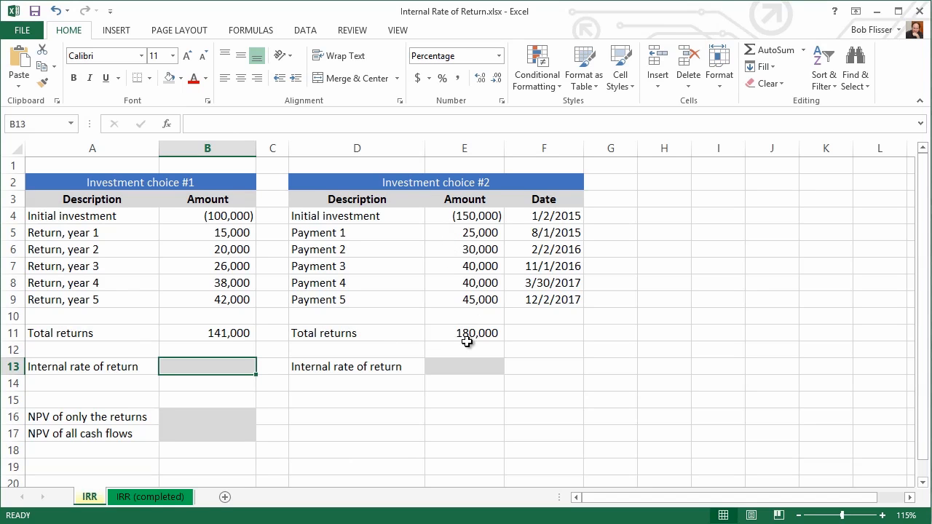
{"action": "mouse_move", "coordinate": [323, 278]}
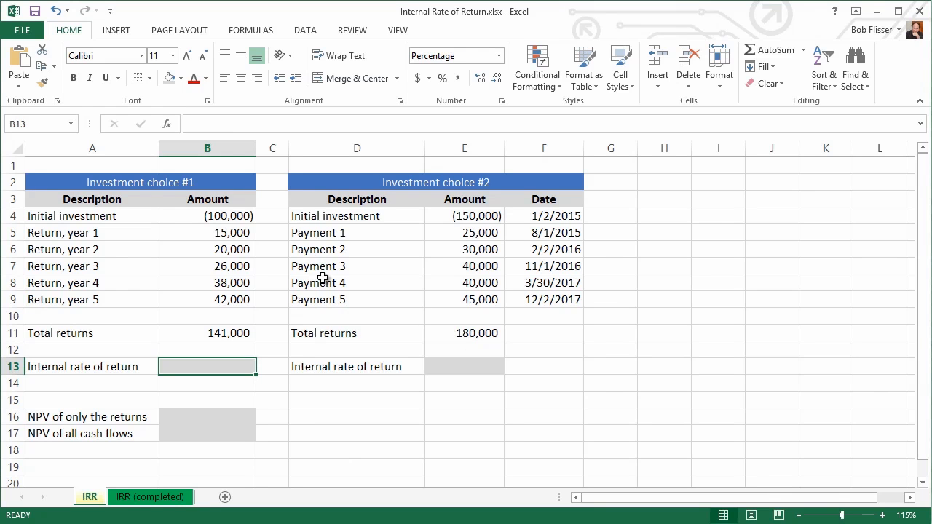
{"action": "mouse_move", "coordinate": [260, 242]}
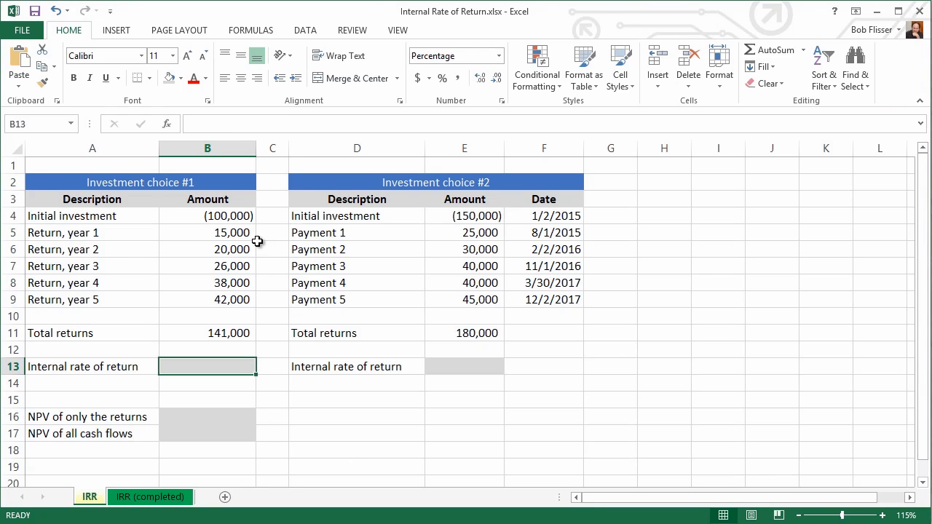
{"action": "mouse_move", "coordinate": [443, 277]}
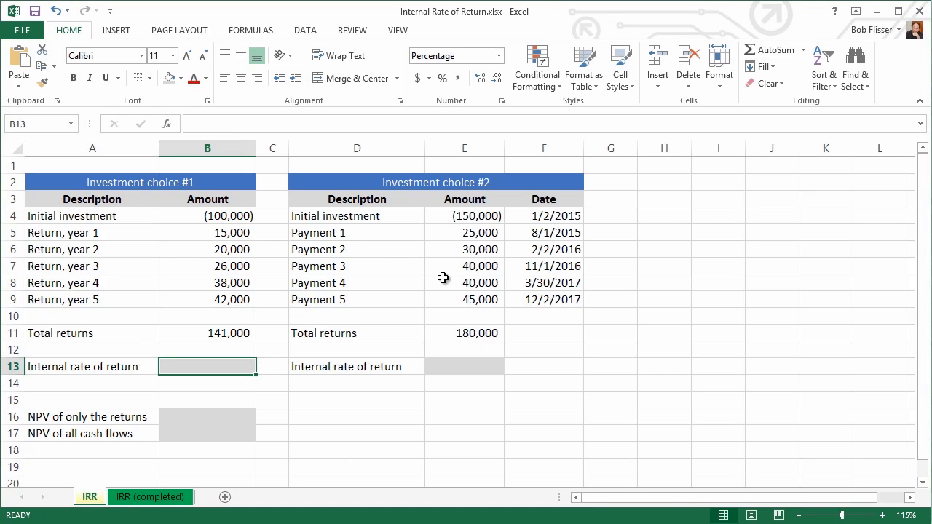
{"action": "mouse_move", "coordinate": [485, 271]}
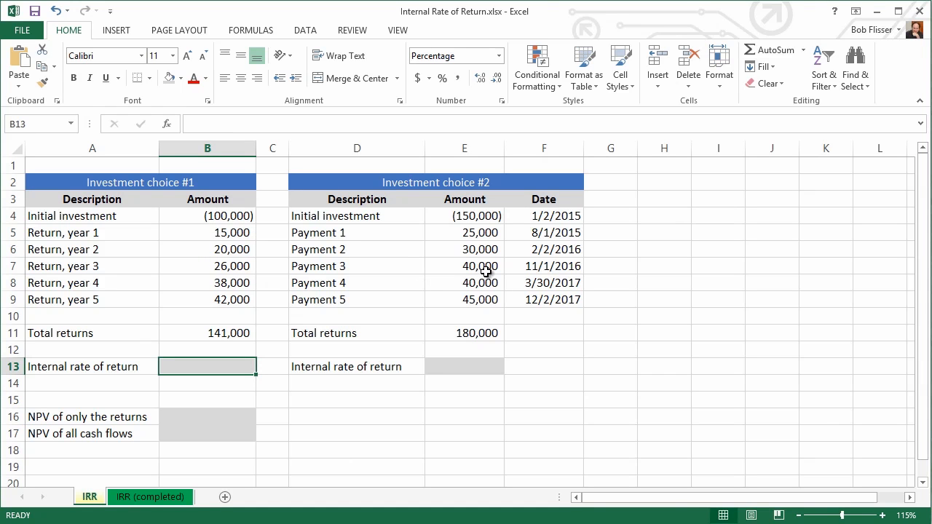
{"action": "mouse_move", "coordinate": [606, 250]}
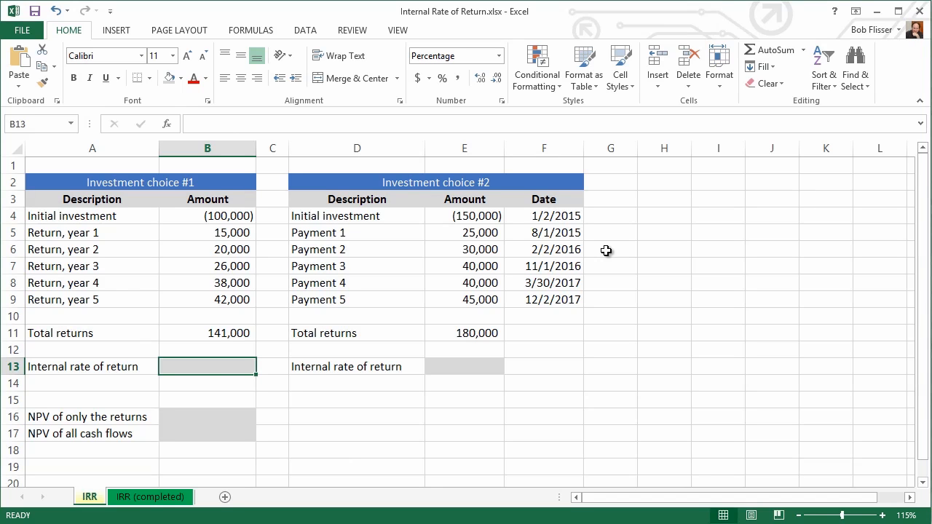
{"action": "mouse_move", "coordinate": [220, 368]}
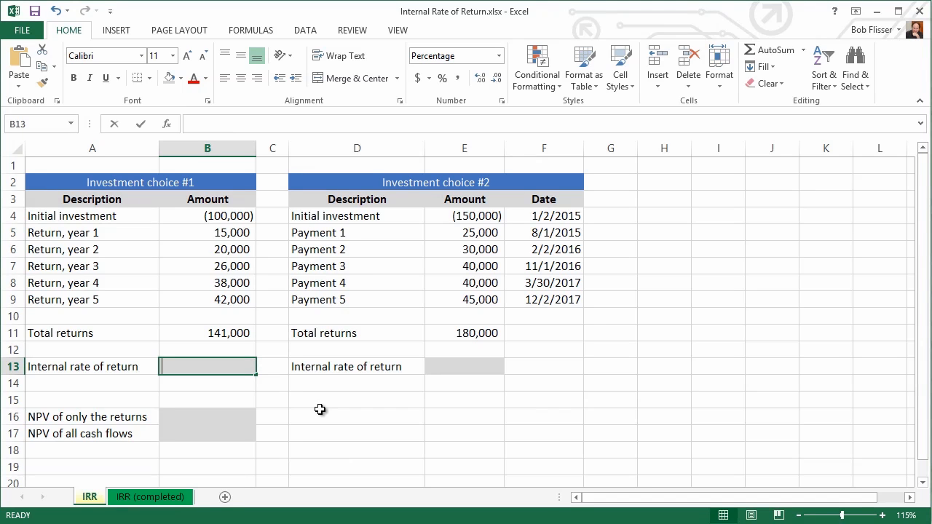
Enter =IRR(B4:B9) so choice #1's six cash flows yield an 11% internal rate of return
{"action": "type", "text": "=irr"}
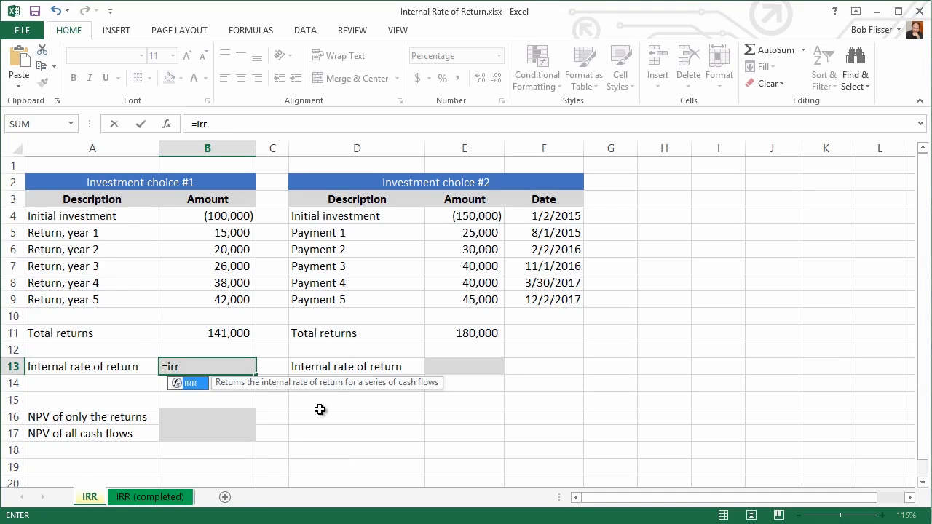
{"action": "type", "text": "("}
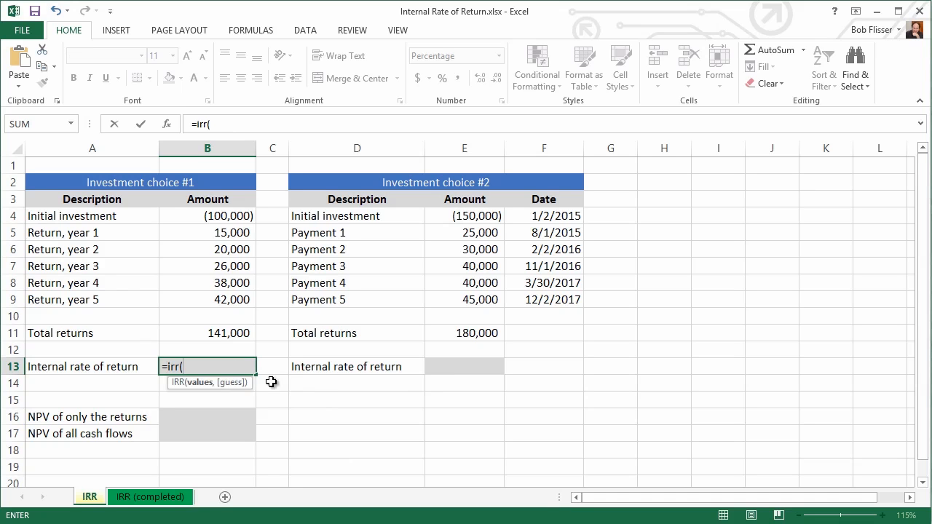
{"action": "mouse_move", "coordinate": [280, 400]}
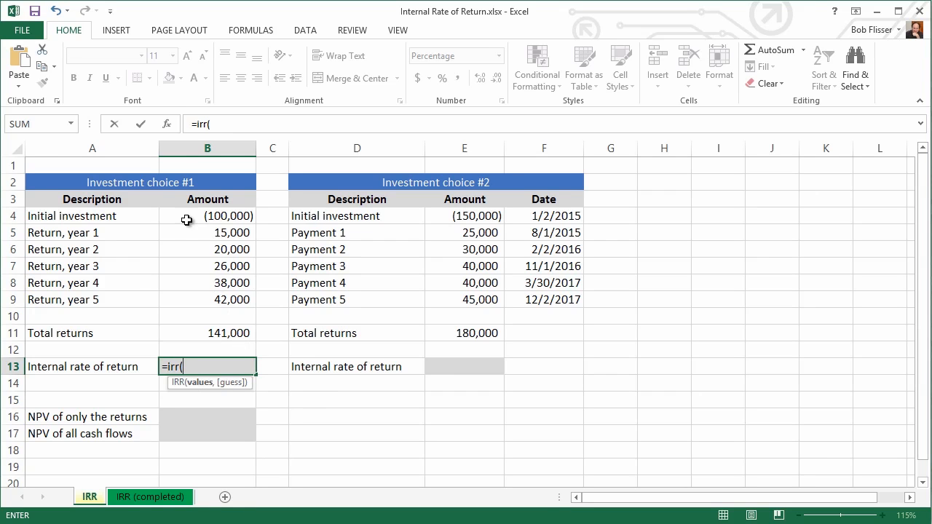
{"action": "mouse_move", "coordinate": [192, 219]}
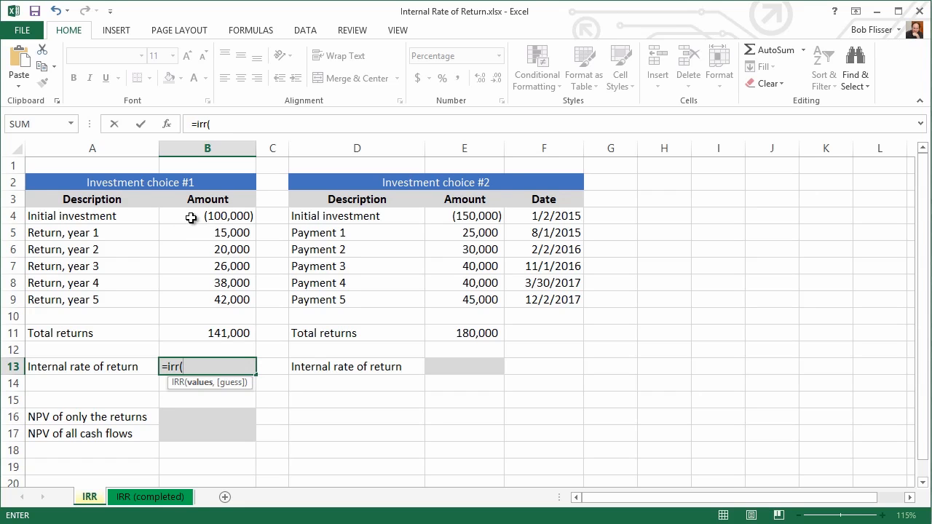
{"action": "left_click", "coordinate": [207, 216]}
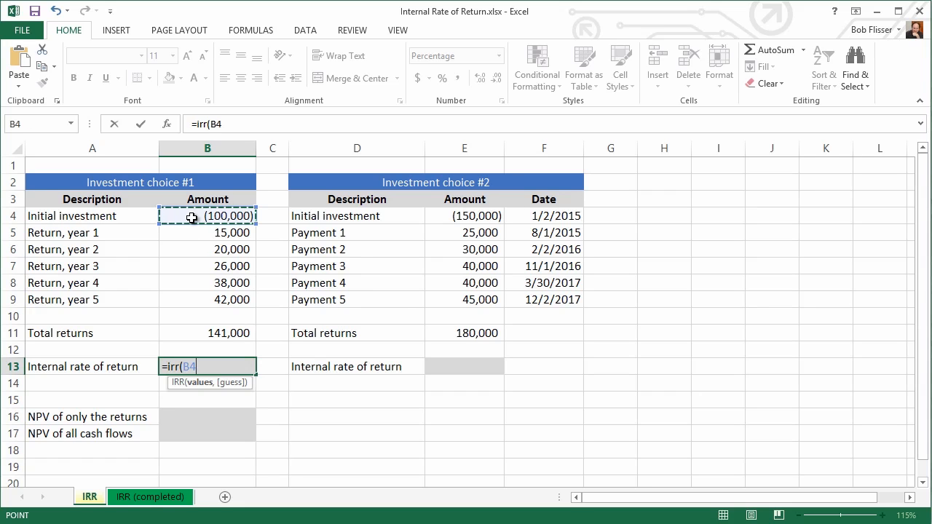
{"action": "left_click_drag", "start_coordinate": [207, 215], "coordinate": [206, 300]}
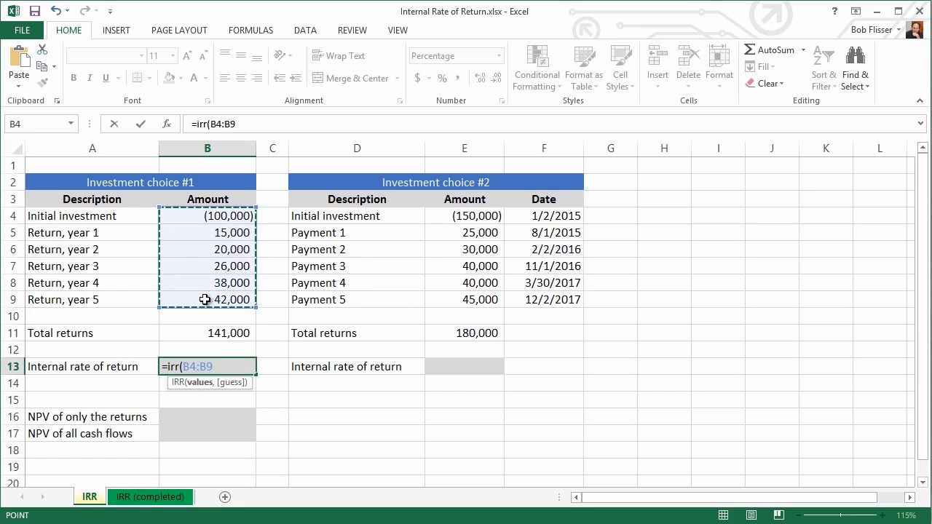
{"action": "mouse_move", "coordinate": [203, 265]}
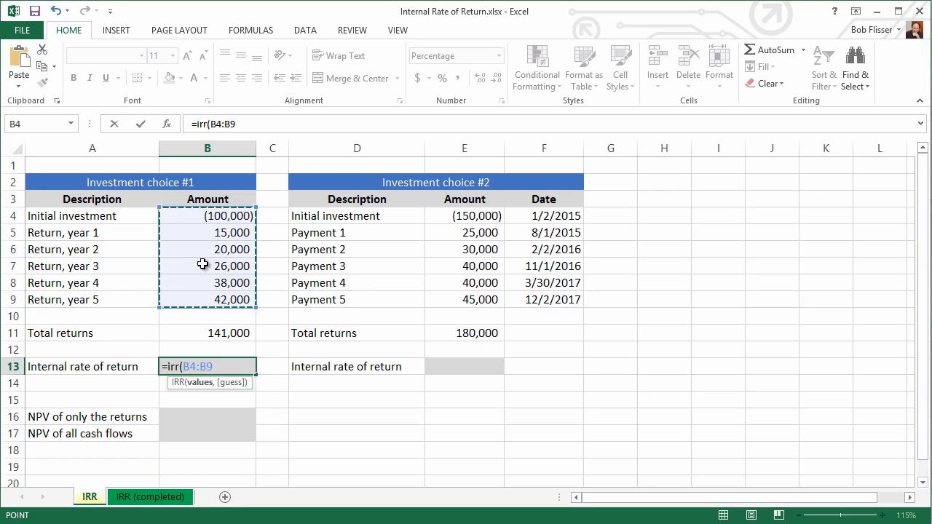
{"action": "key", "text": "Enter"}
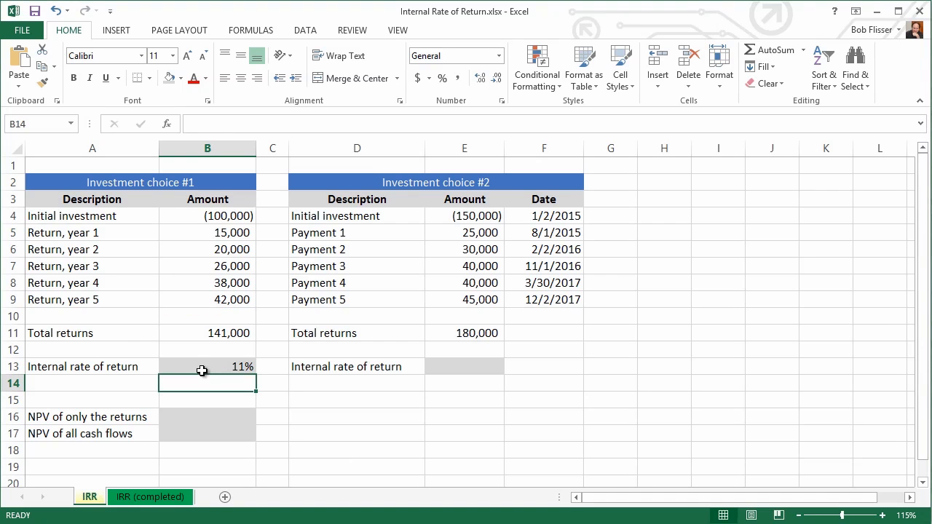
{"action": "mouse_move", "coordinate": [291, 407]}
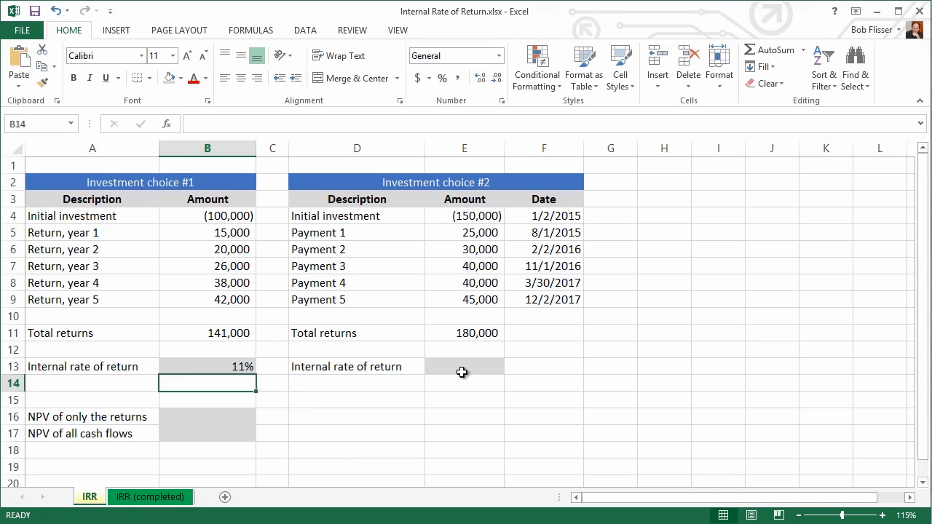
{"action": "left_click", "coordinate": [464, 370]}
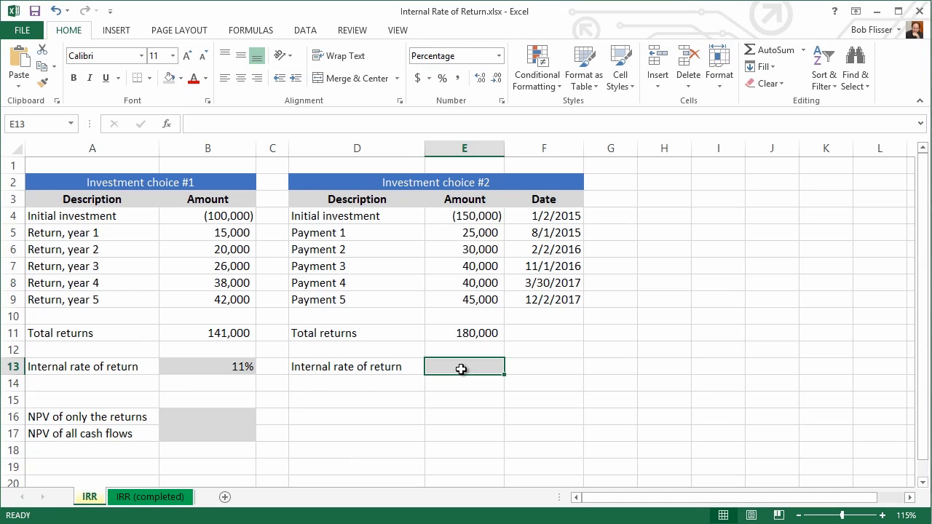
{"action": "mouse_move", "coordinate": [437, 225]}
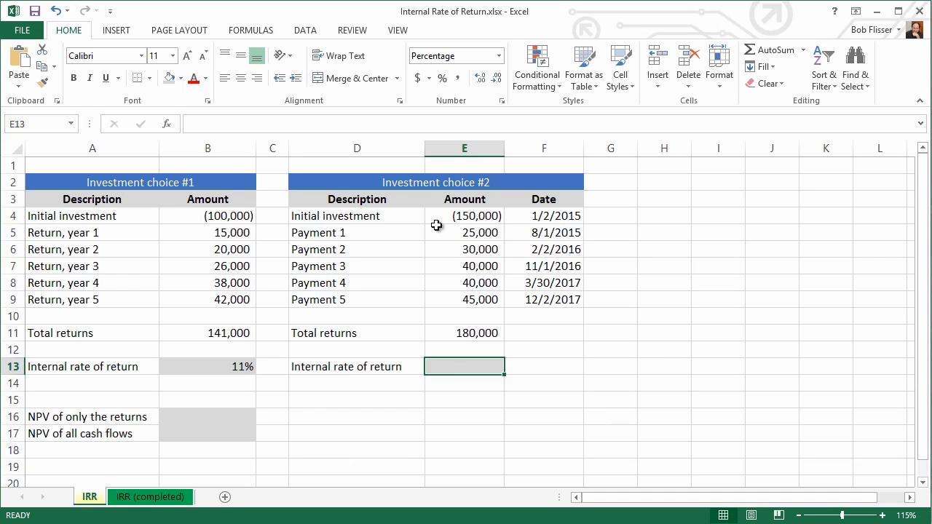
{"action": "mouse_move", "coordinate": [442, 267]}
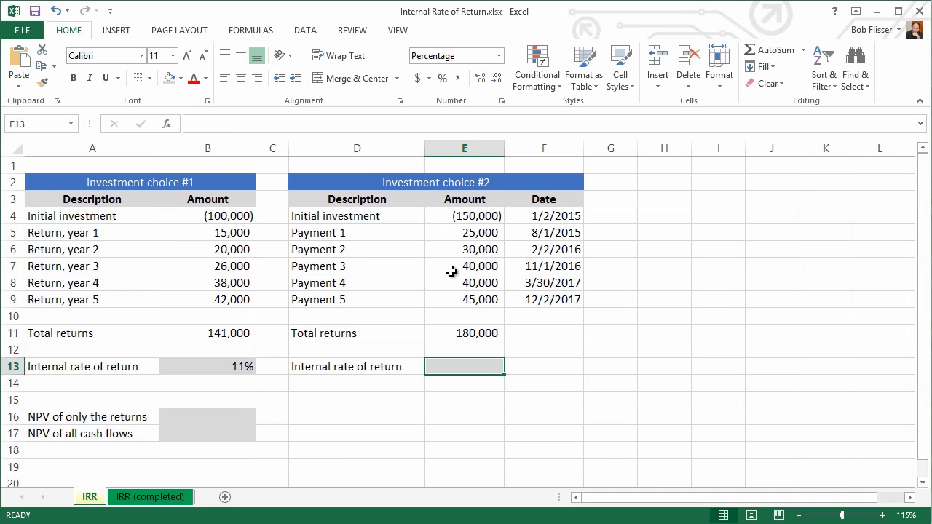
{"action": "mouse_move", "coordinate": [537, 401]}
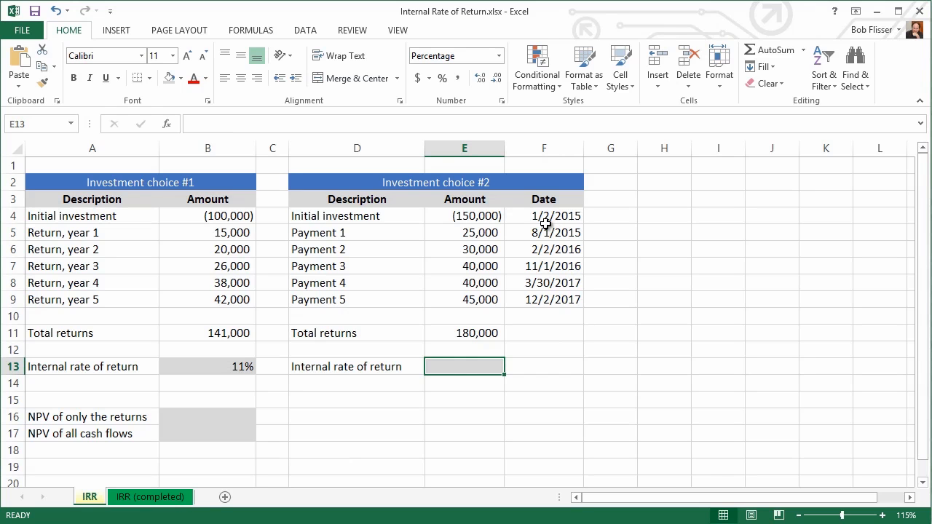
{"action": "left_click", "coordinate": [544, 216]}
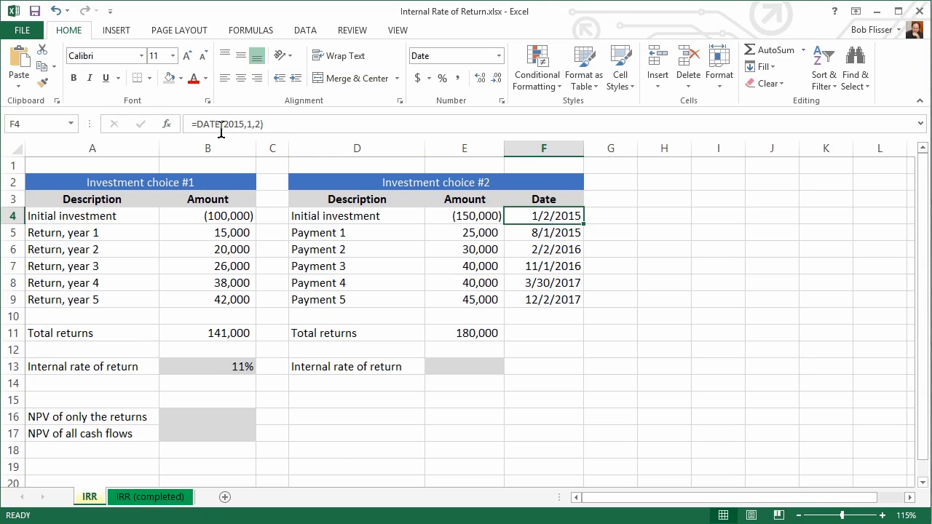
{"action": "left_click", "coordinate": [543, 233]}
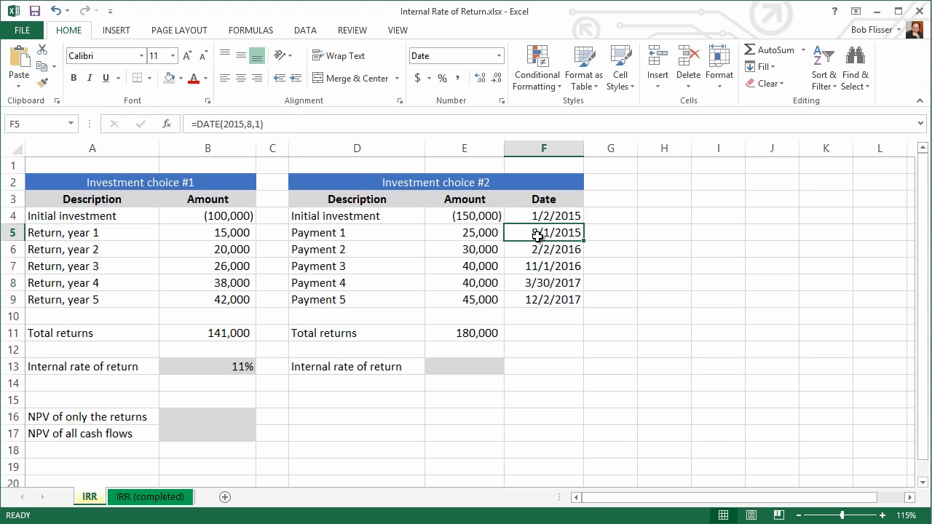
{"action": "left_click", "coordinate": [543, 249]}
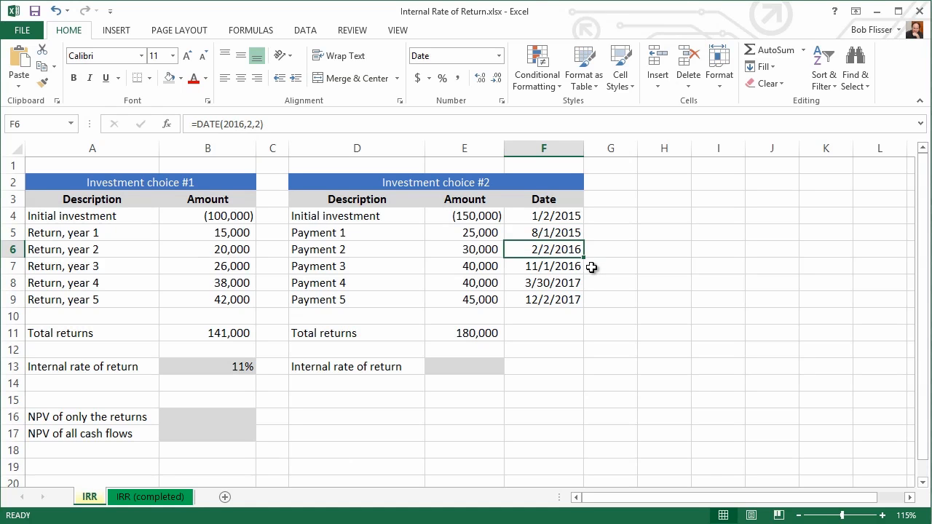
{"action": "left_click", "coordinate": [544, 265]}
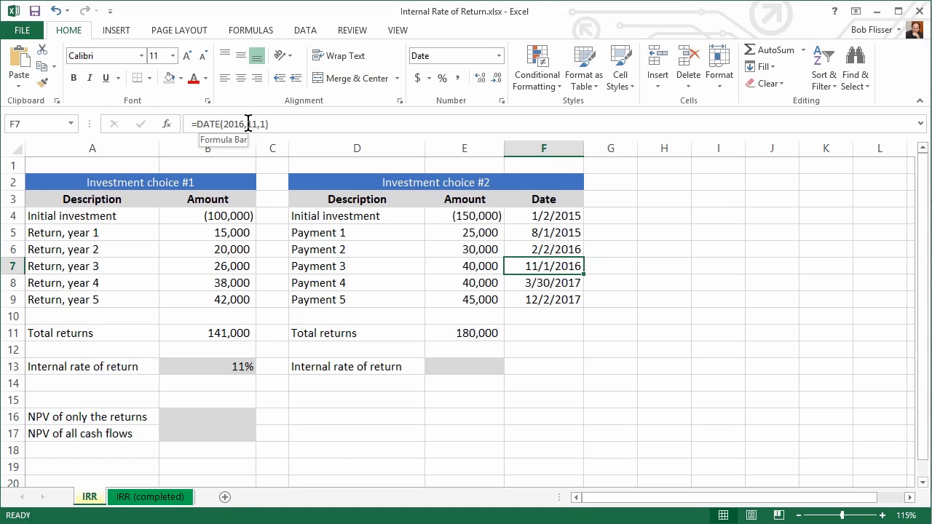
{"action": "mouse_move", "coordinate": [624, 318]}
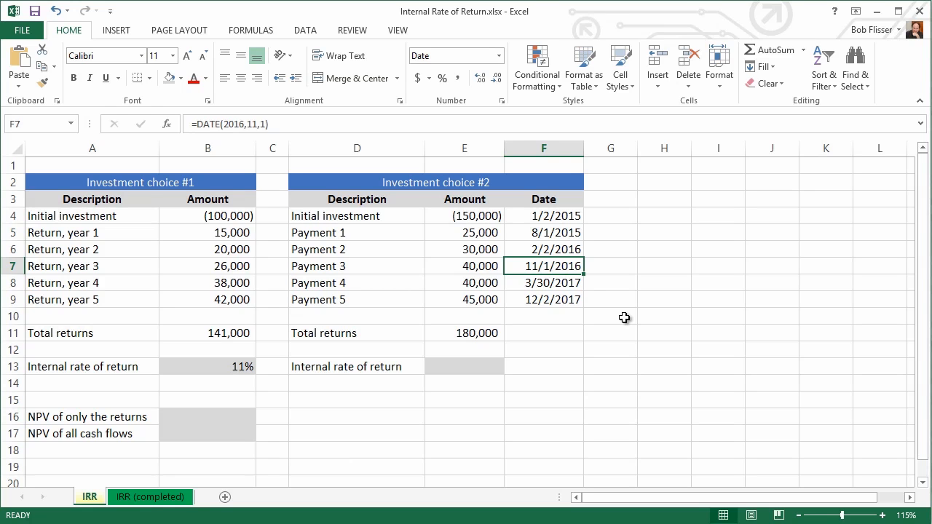
{"action": "mouse_move", "coordinate": [475, 367]}
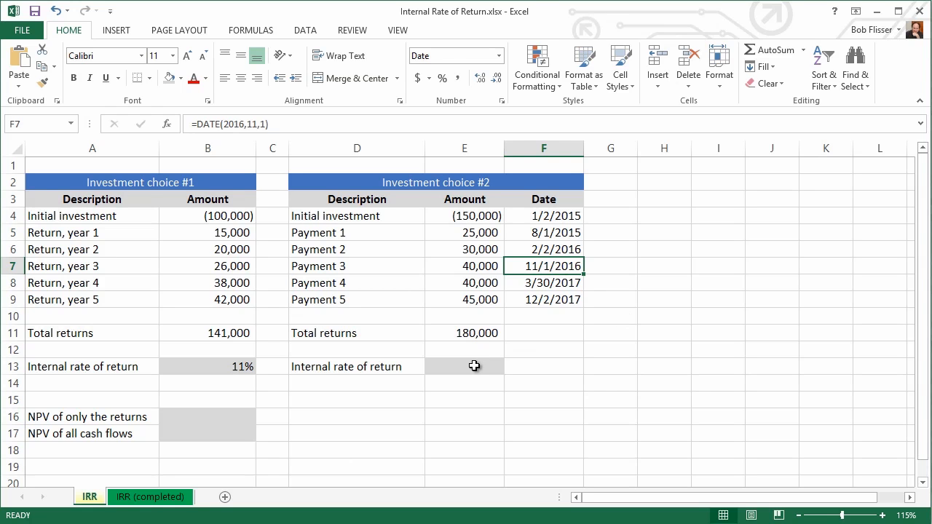
Enter =XIRR(E4:E9,F4:F9) in E13 using choice #2's payment amounts and dates
{"action": "left_click", "coordinate": [463, 367]}
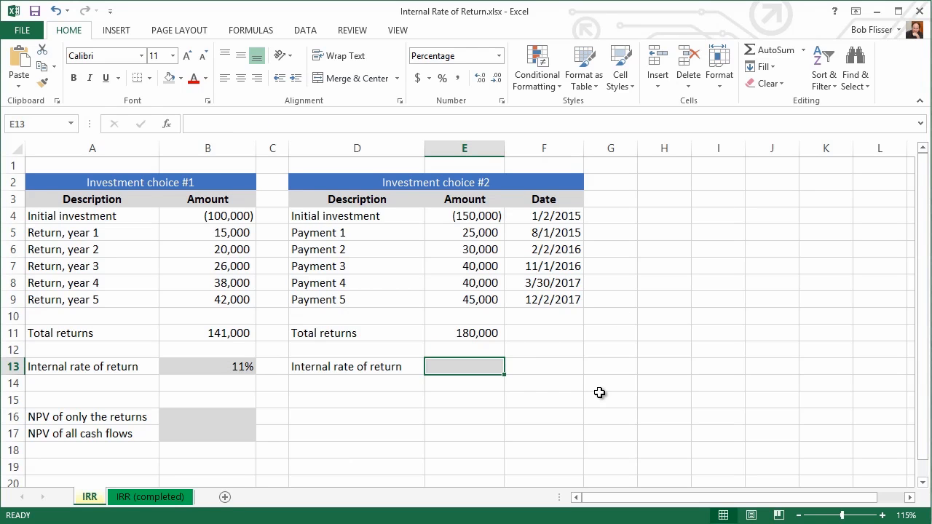
{"action": "type", "text": "=xirr("}
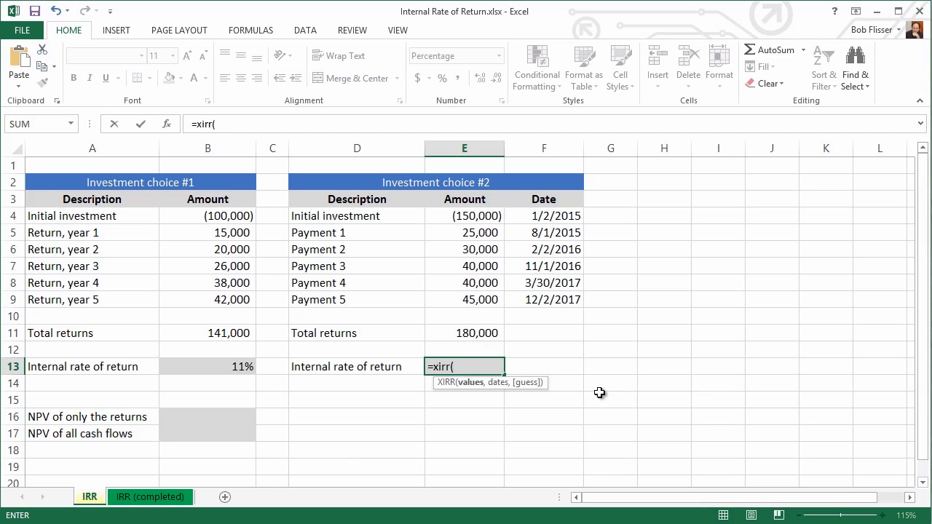
{"action": "mouse_move", "coordinate": [480, 393]}
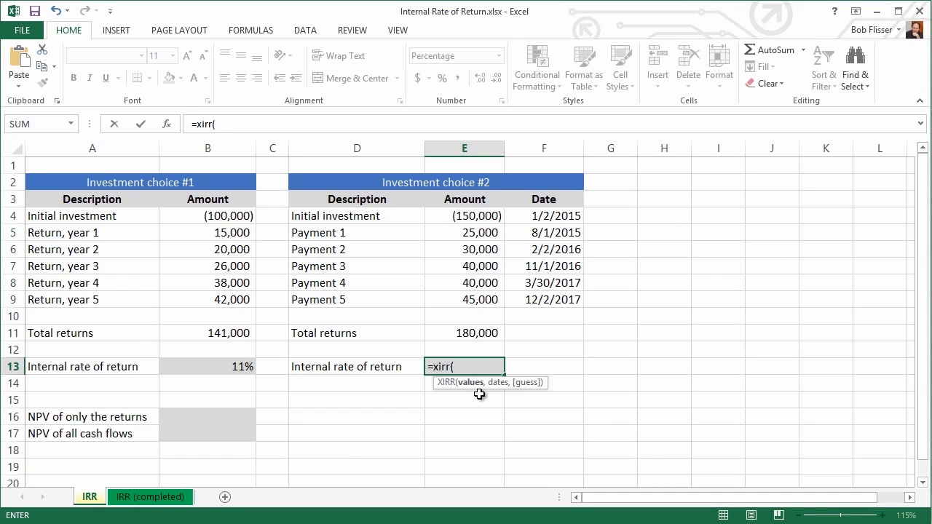
{"action": "mouse_move", "coordinate": [446, 264]}
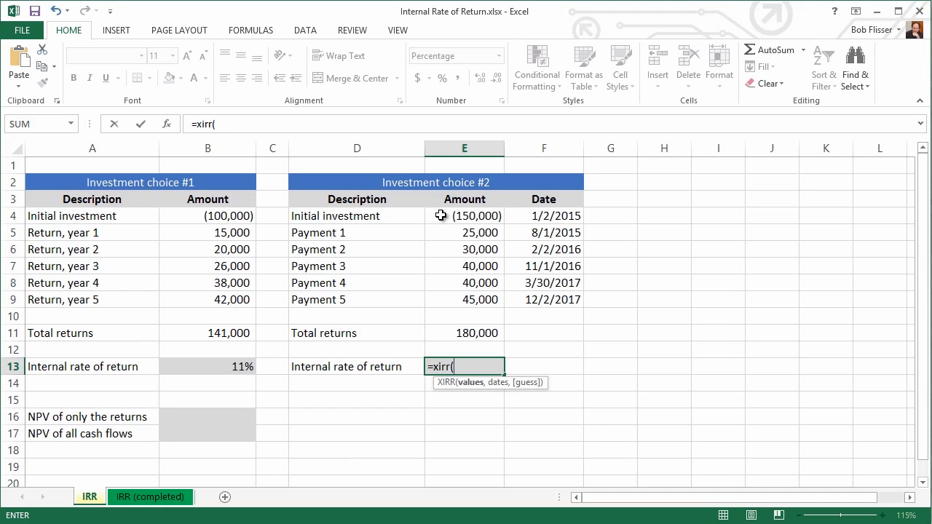
{"action": "left_click_drag", "start_coordinate": [463, 215], "coordinate": [463, 283]}
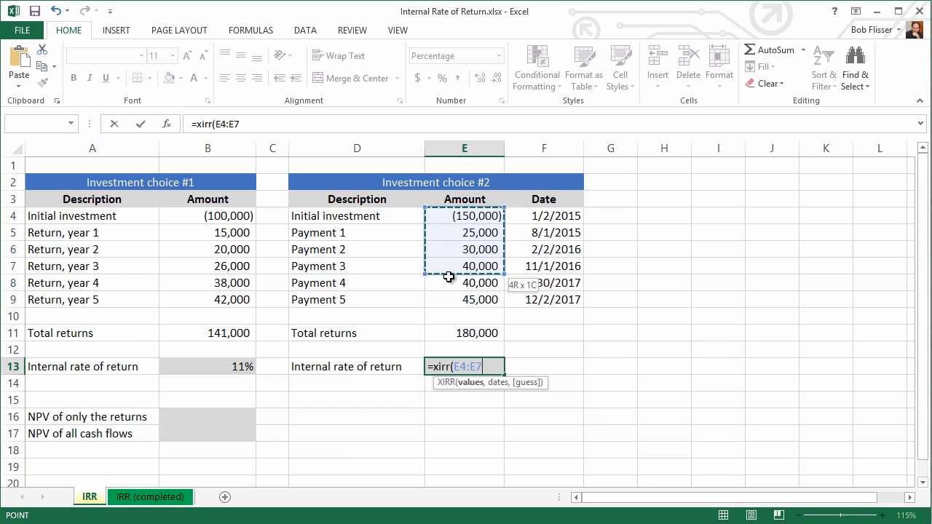
{"action": "left_click_drag", "start_coordinate": [449, 276], "coordinate": [449, 297]}
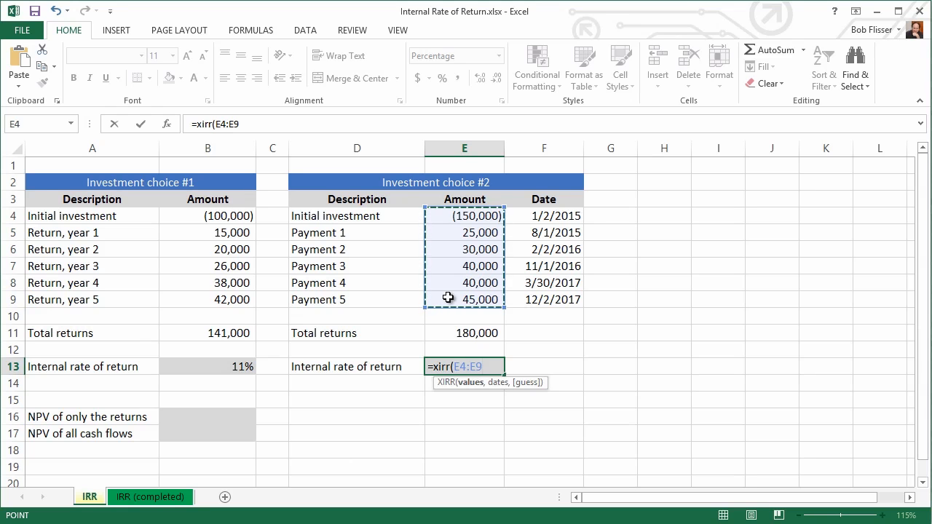
{"action": "type", "text": ","}
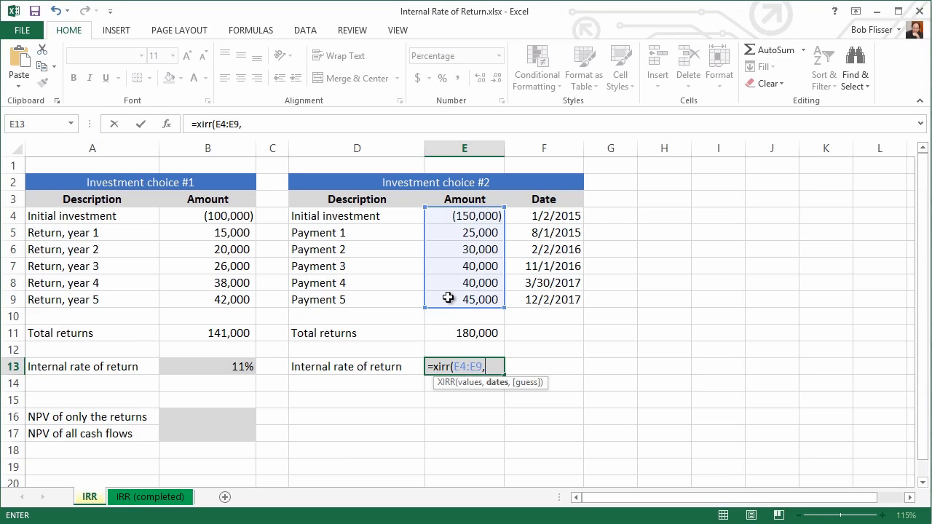
{"action": "mouse_move", "coordinate": [509, 367]}
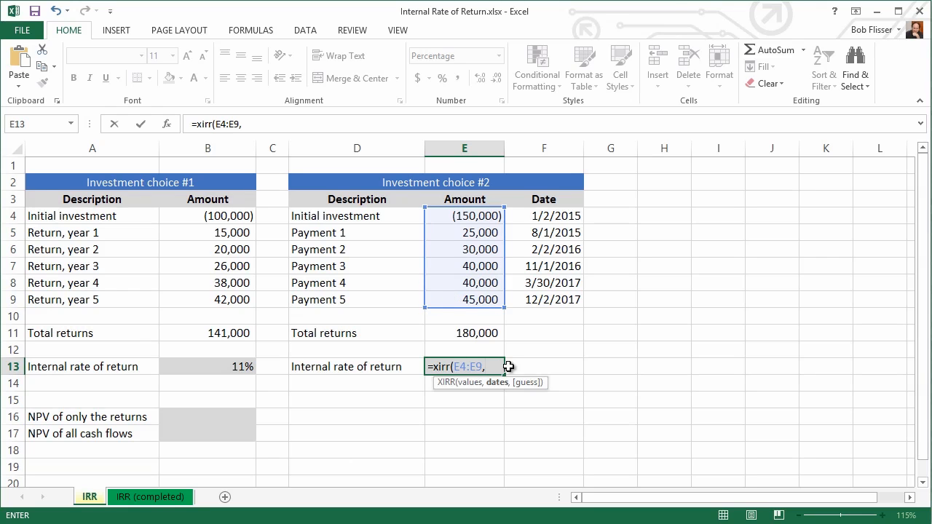
{"action": "mouse_move", "coordinate": [551, 218]}
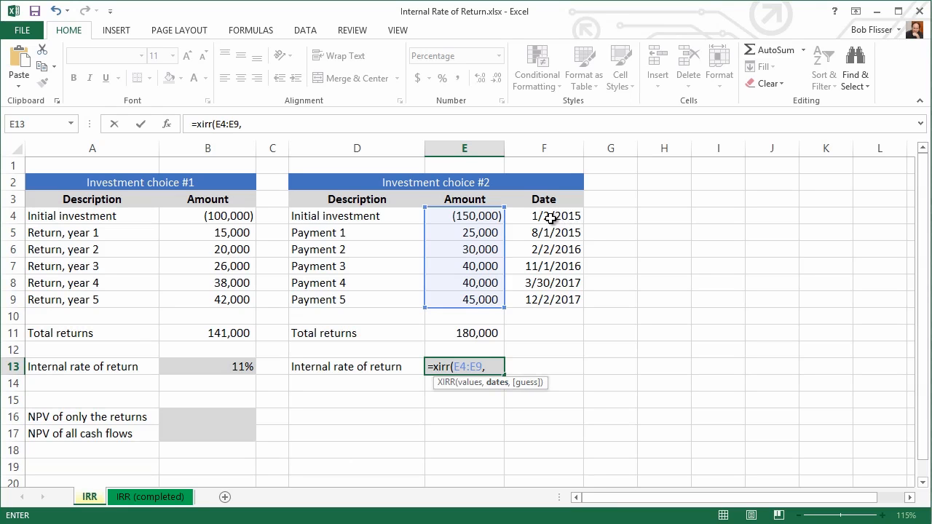
{"action": "left_click_drag", "start_coordinate": [545, 215], "coordinate": [545, 283]}
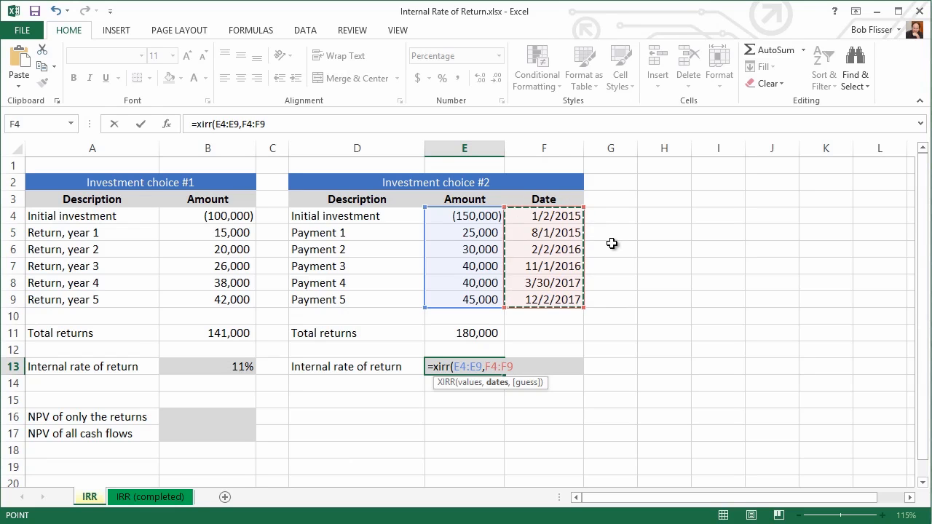
{"action": "type", "text": ")"}
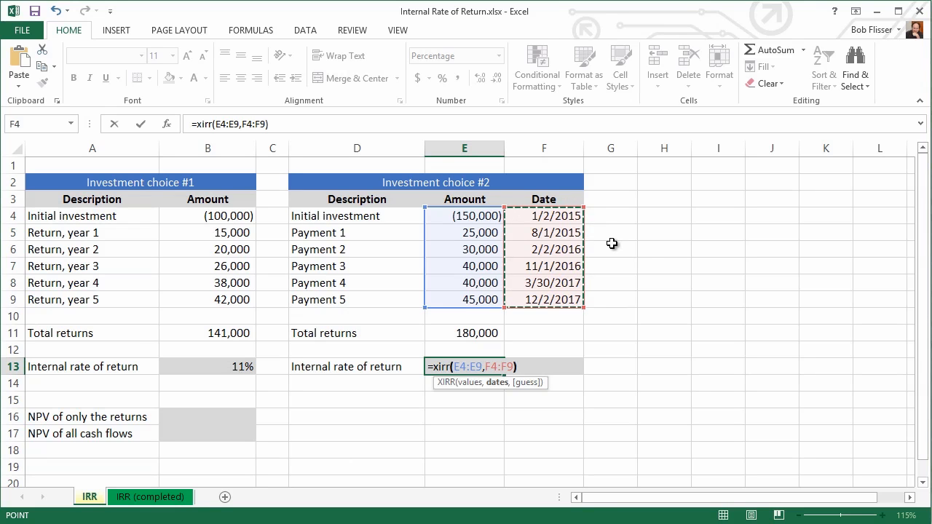
{"action": "key", "text": "Enter"}
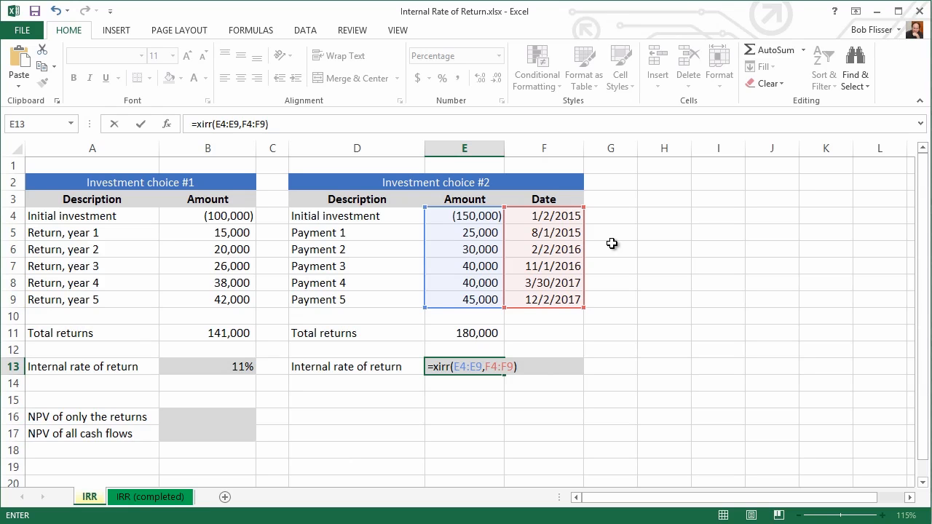
{"action": "key", "text": "Enter"}
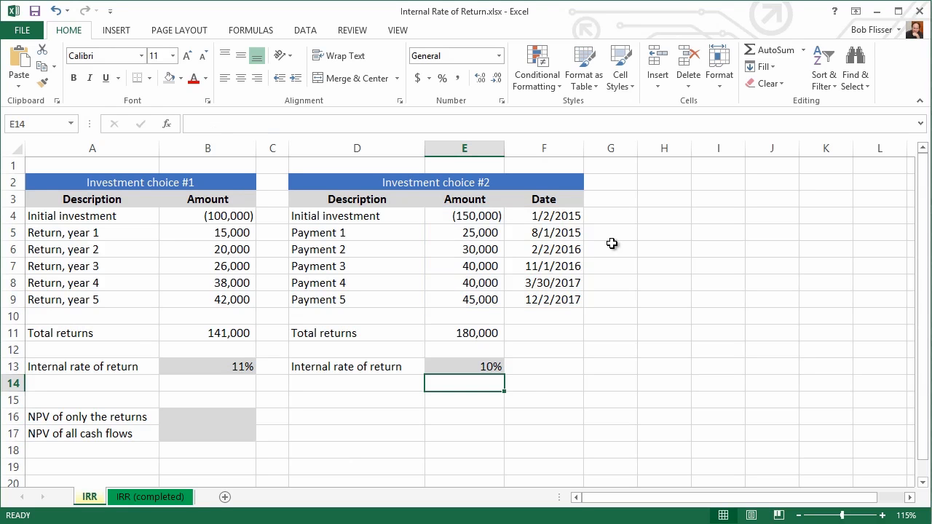
{"action": "mouse_move", "coordinate": [532, 380]}
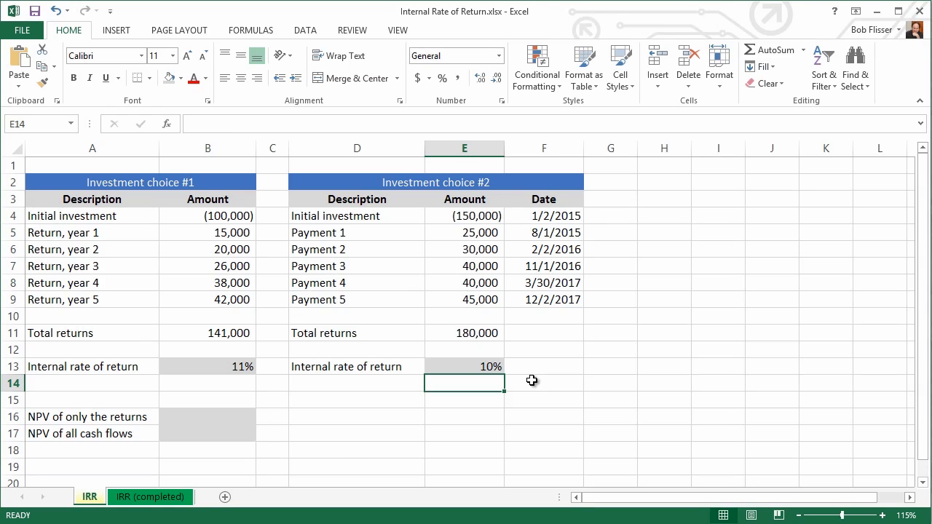
{"action": "mouse_move", "coordinate": [242, 216]}
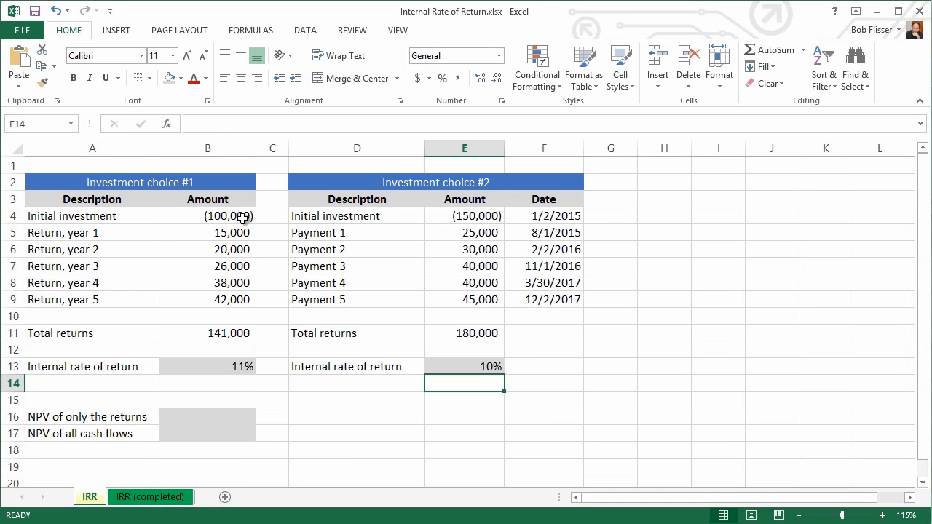
{"action": "mouse_move", "coordinate": [262, 224]}
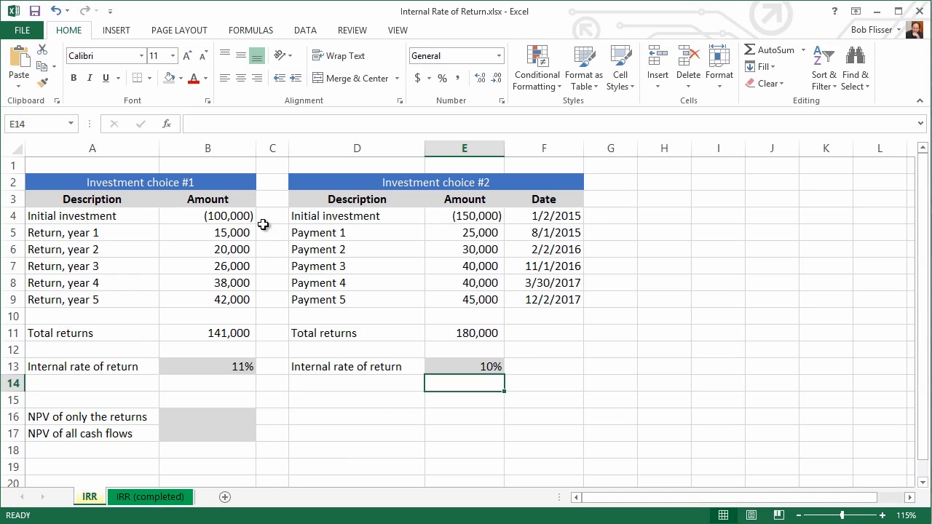
{"action": "mouse_move", "coordinate": [455, 225]}
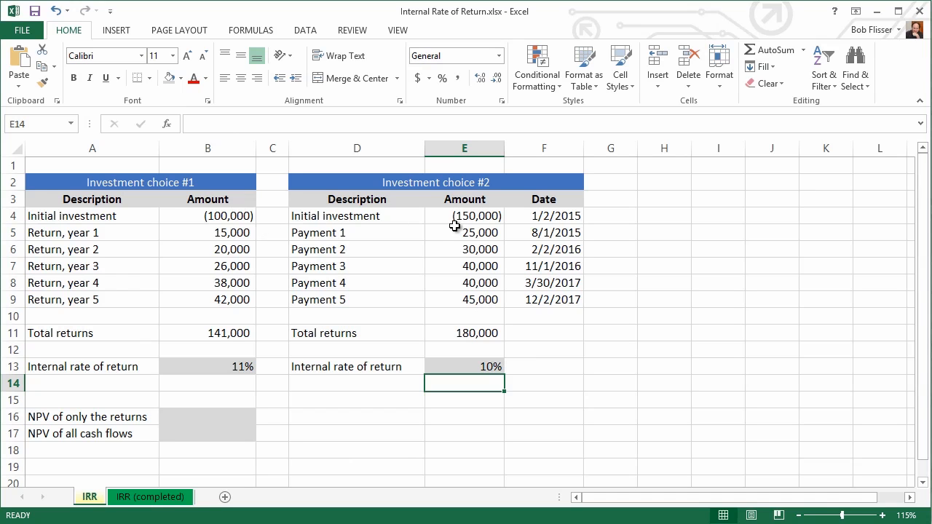
{"action": "mouse_move", "coordinate": [440, 275]}
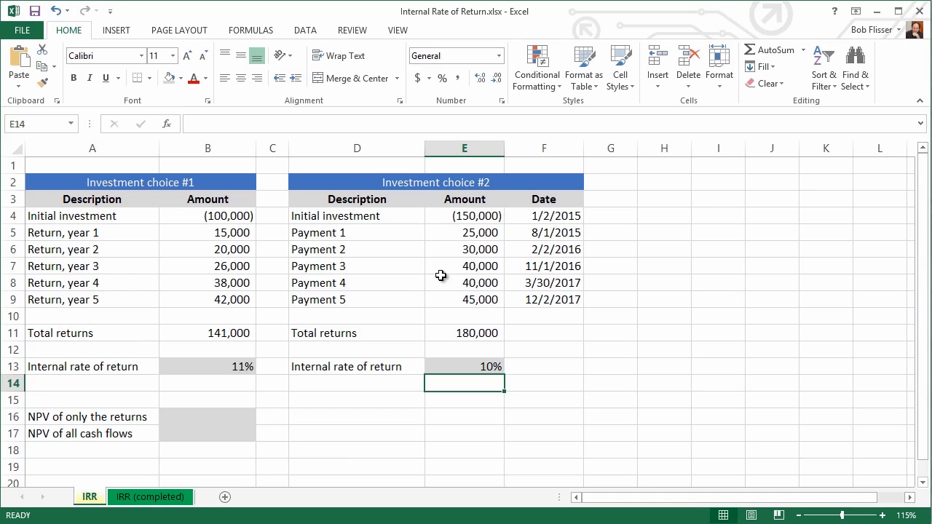
{"action": "mouse_move", "coordinate": [445, 250]}
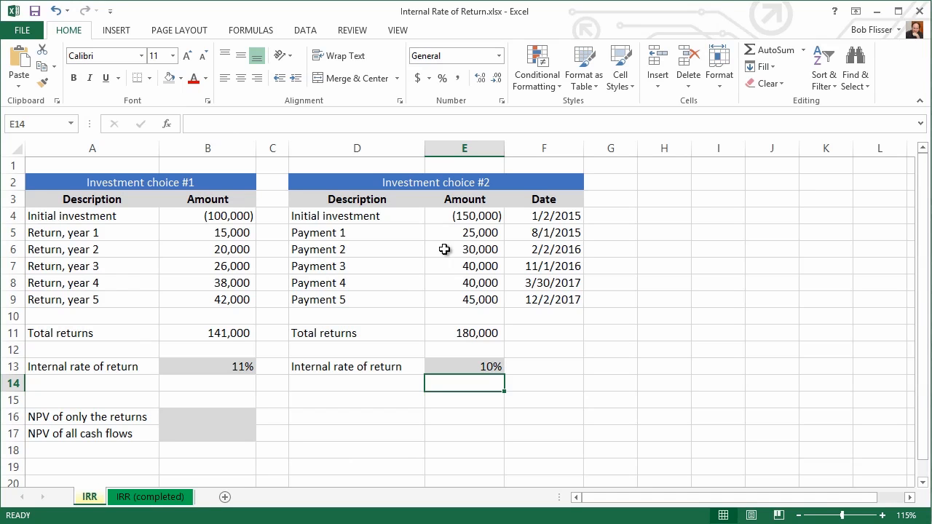
{"action": "mouse_move", "coordinate": [448, 266]}
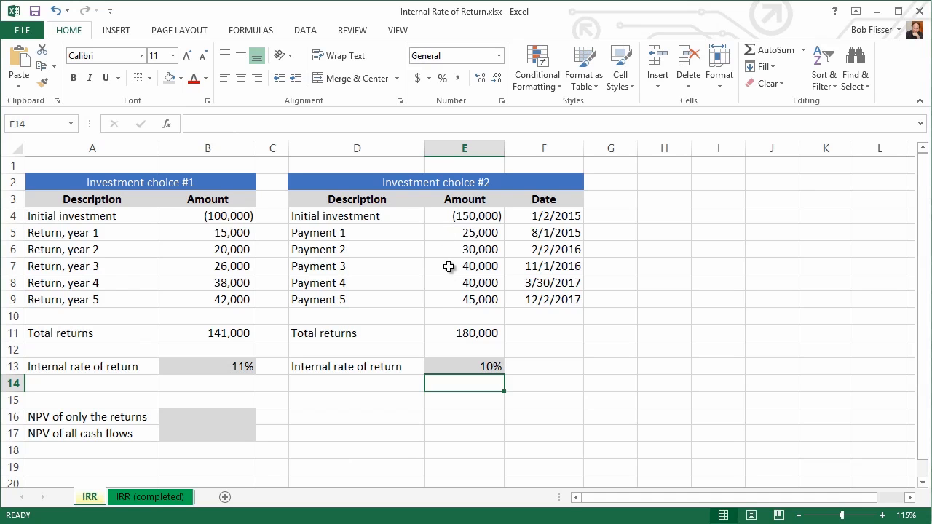
{"action": "mouse_move", "coordinate": [590, 280]}
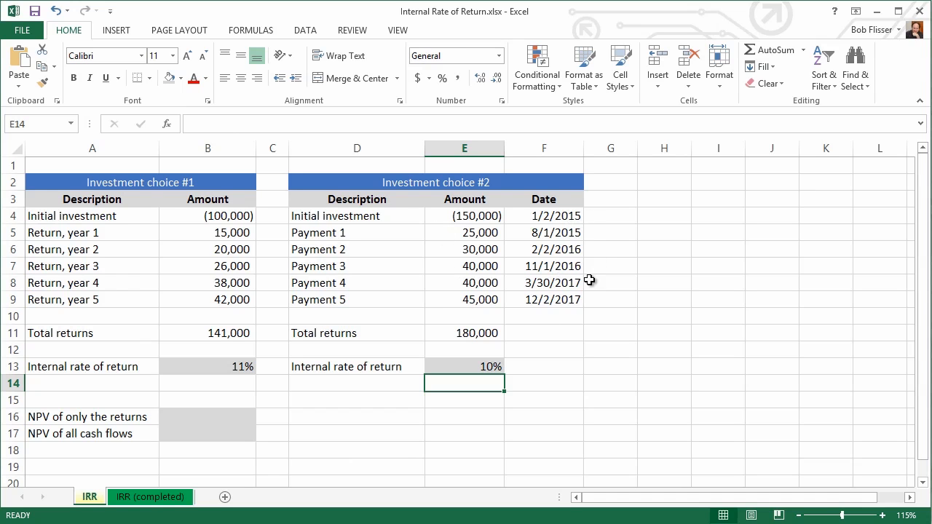
{"action": "mouse_move", "coordinate": [597, 303]}
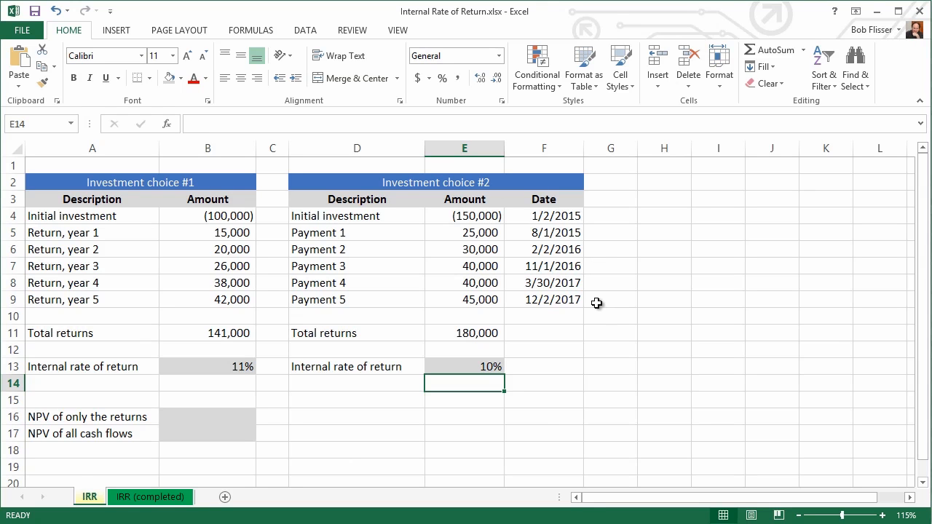
{"action": "mouse_move", "coordinate": [524, 297]}
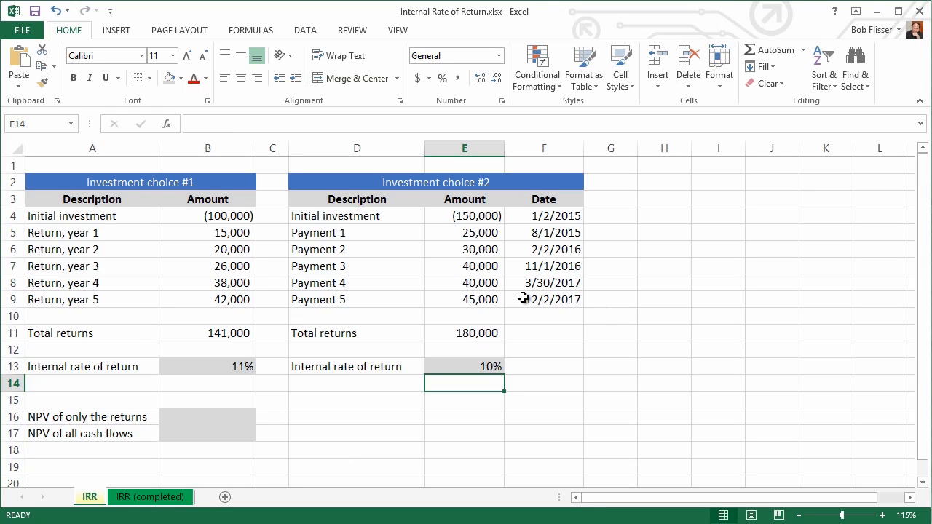
{"action": "mouse_move", "coordinate": [322, 383]}
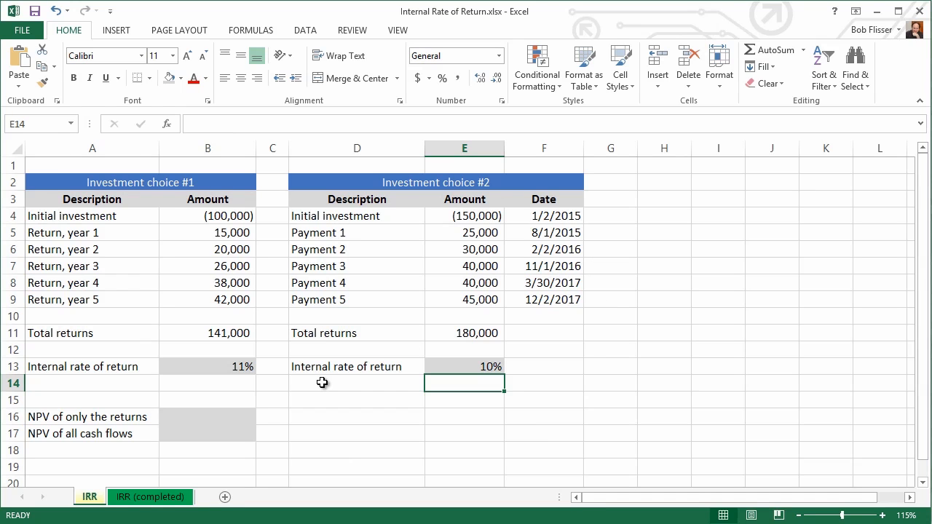
{"action": "mouse_move", "coordinate": [274, 367]}
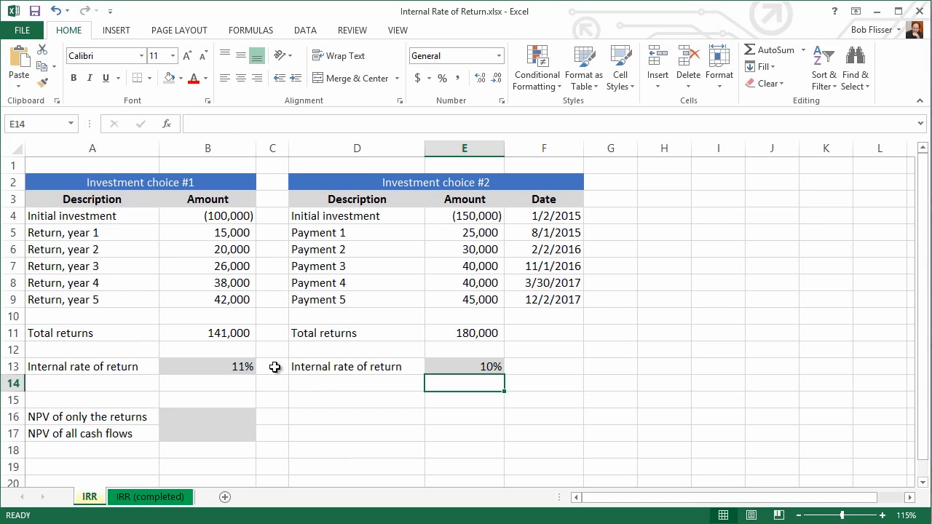
{"action": "mouse_move", "coordinate": [287, 383]}
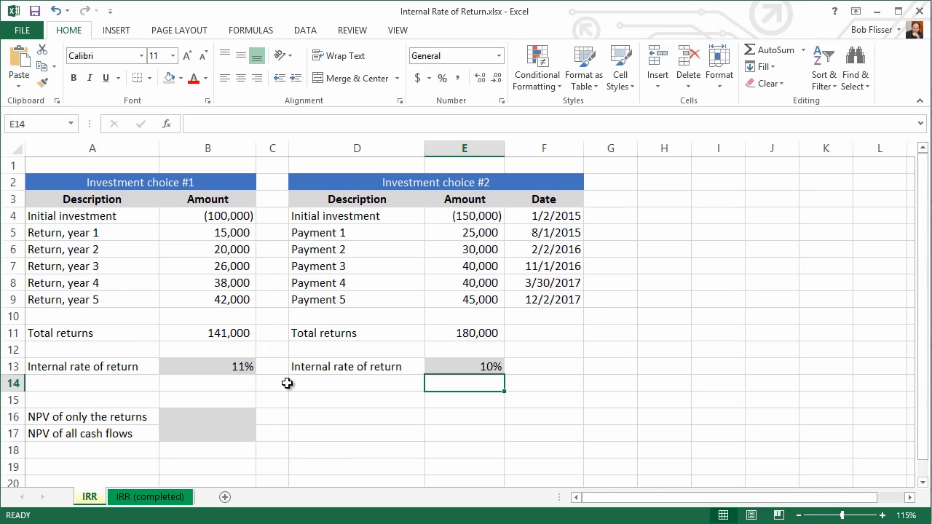
{"action": "mouse_move", "coordinate": [456, 408]}
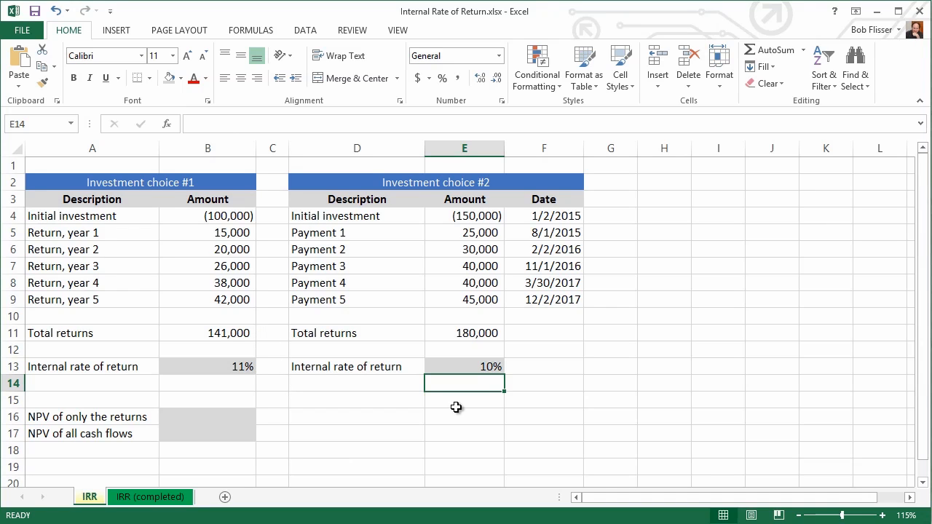
{"action": "mouse_move", "coordinate": [391, 407]}
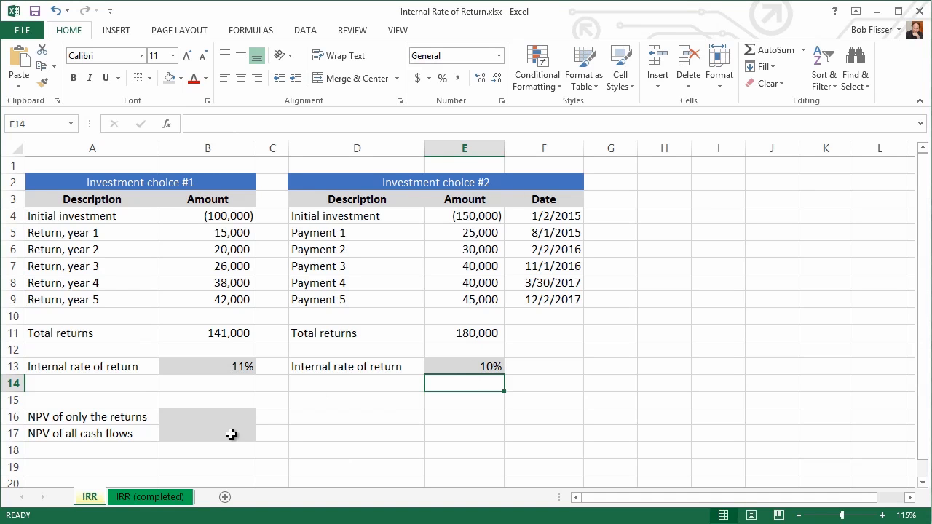
{"action": "left_click", "coordinate": [207, 417]}
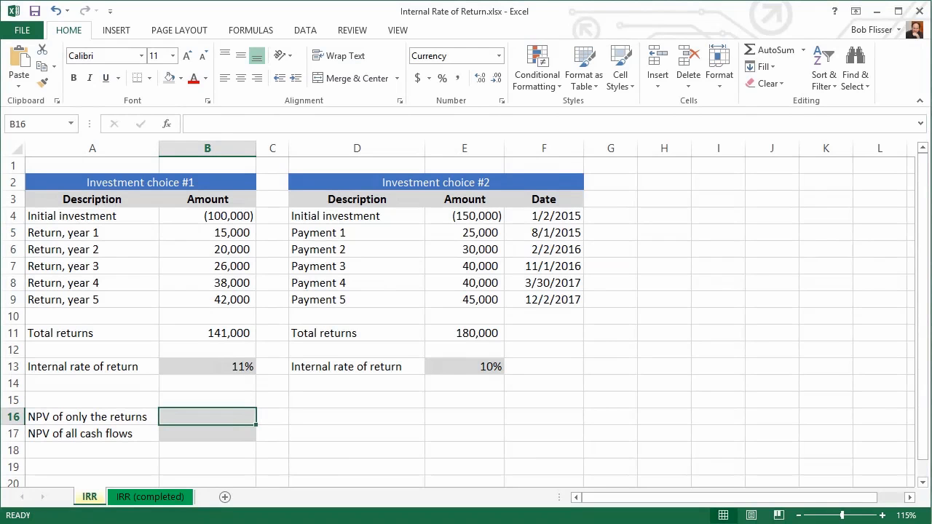
{"action": "mouse_move", "coordinate": [654, 336]}
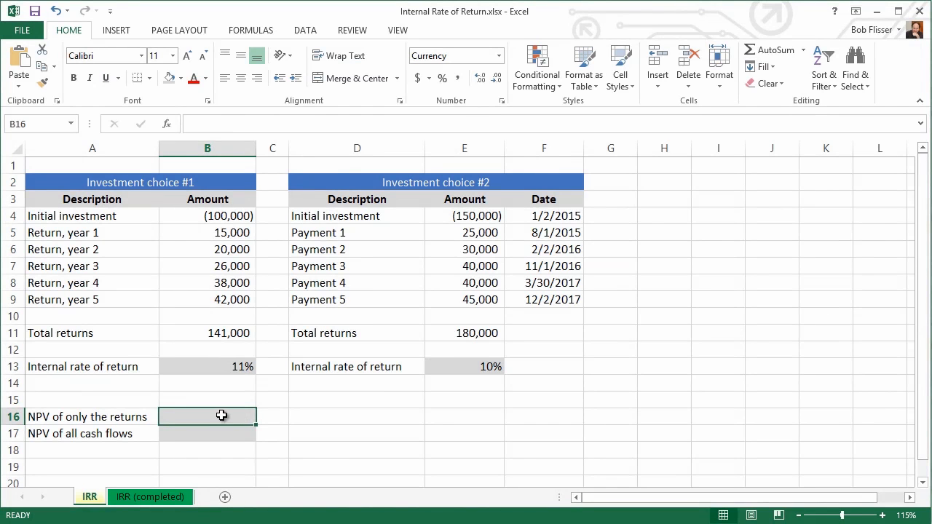
Enter =NPV(B13,B5:B9) in B16, discounting the five yearly returns at 11% to get $100,000.00
{"action": "type", "text": "=np"}
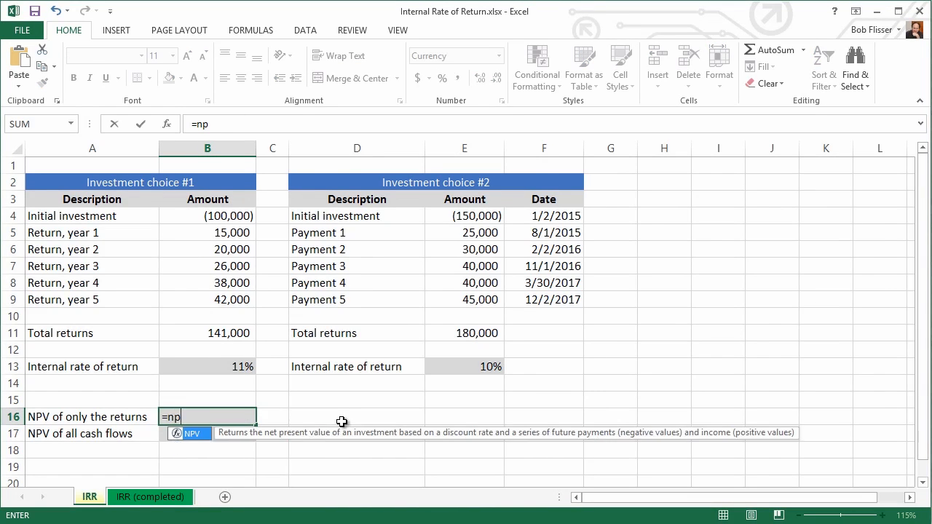
{"action": "type", "text": "v("}
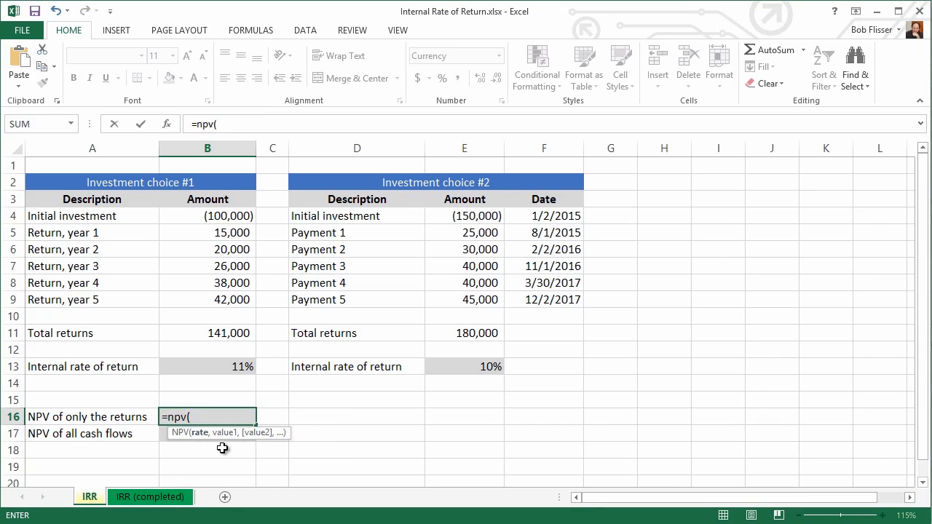
{"action": "mouse_move", "coordinate": [222, 376]}
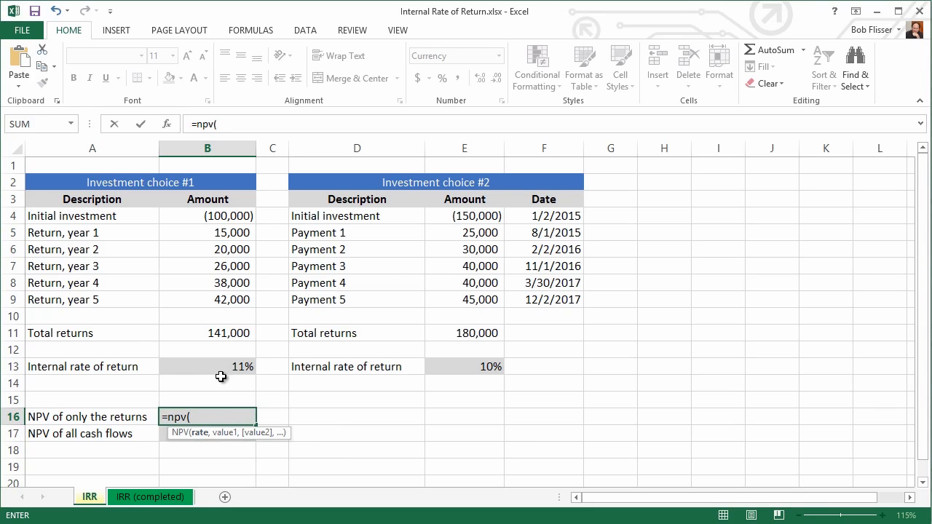
{"action": "left_click", "coordinate": [207, 367]}
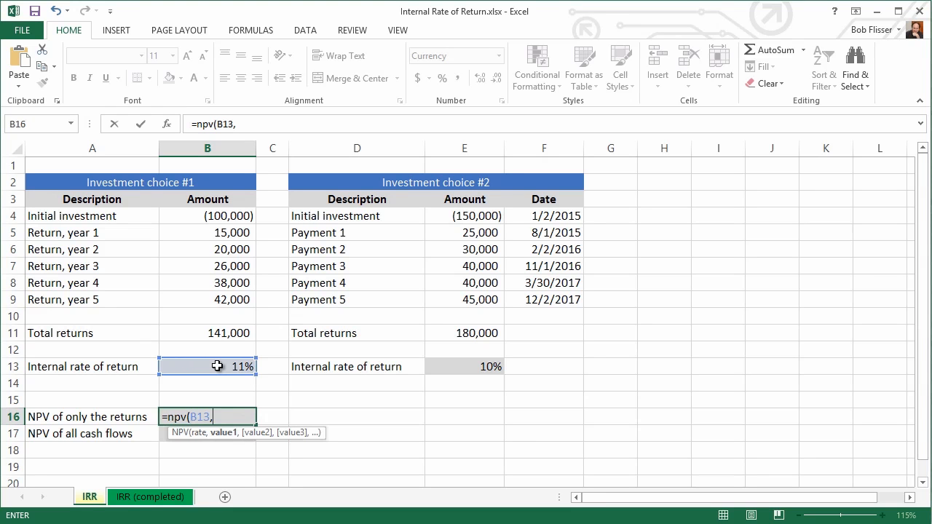
{"action": "mouse_move", "coordinate": [245, 317]}
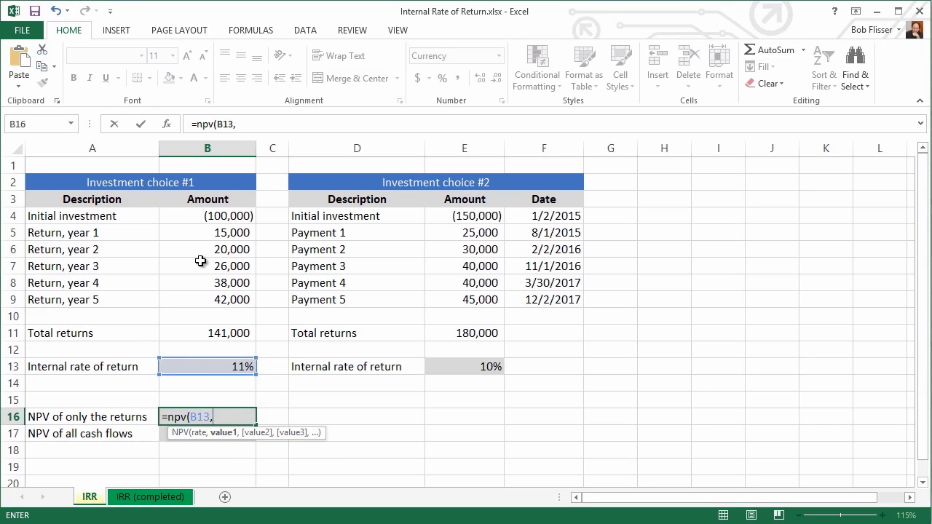
{"action": "mouse_move", "coordinate": [185, 234]}
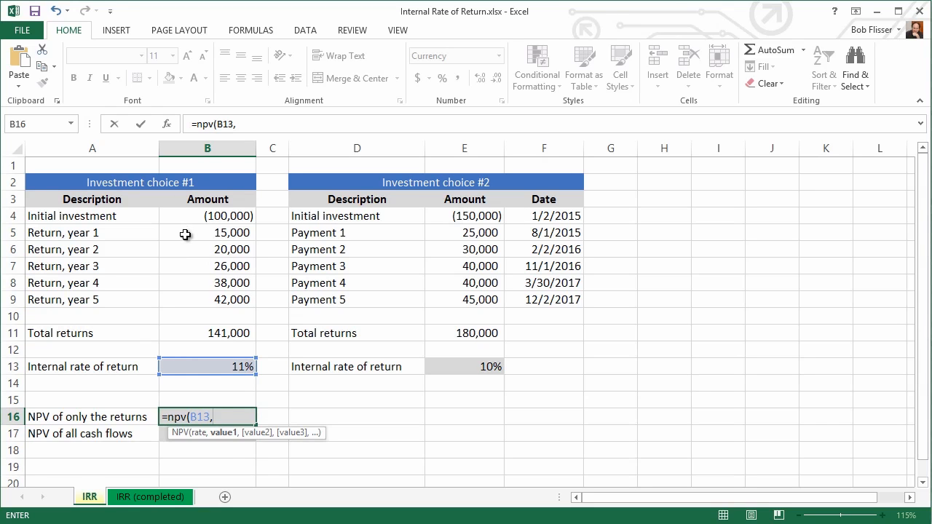
{"action": "left_click", "coordinate": [187, 233]}
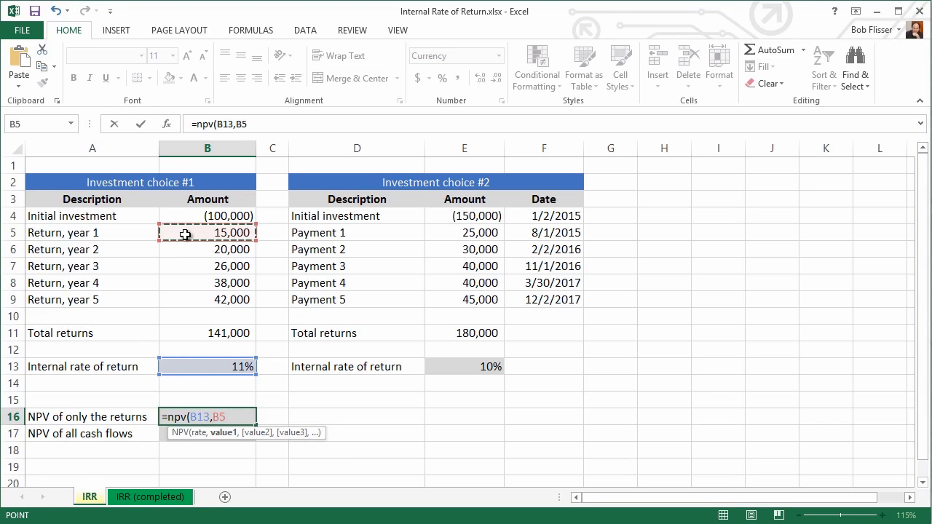
{"action": "left_click_drag", "start_coordinate": [185, 233], "coordinate": [193, 300]}
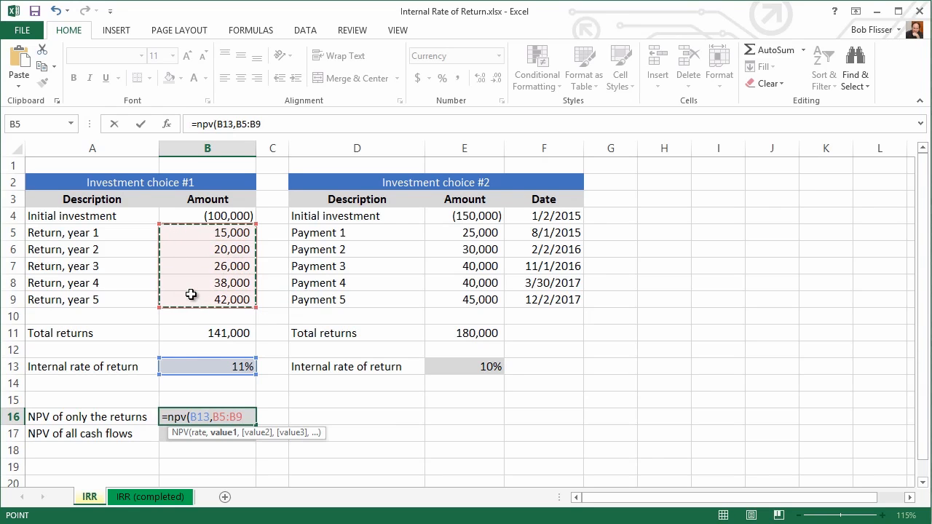
{"action": "mouse_move", "coordinate": [197, 274]}
{"action": "type", "text": ")"}
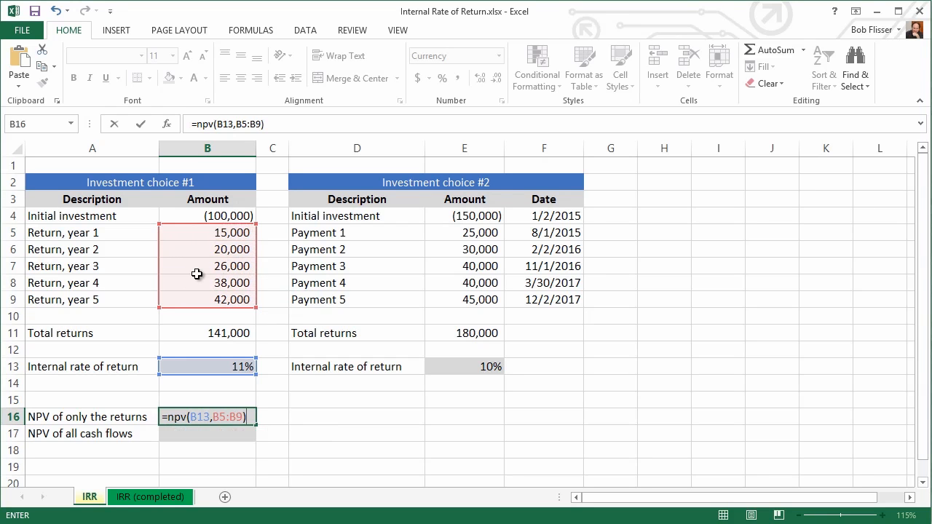
{"action": "key", "text": "Enter"}
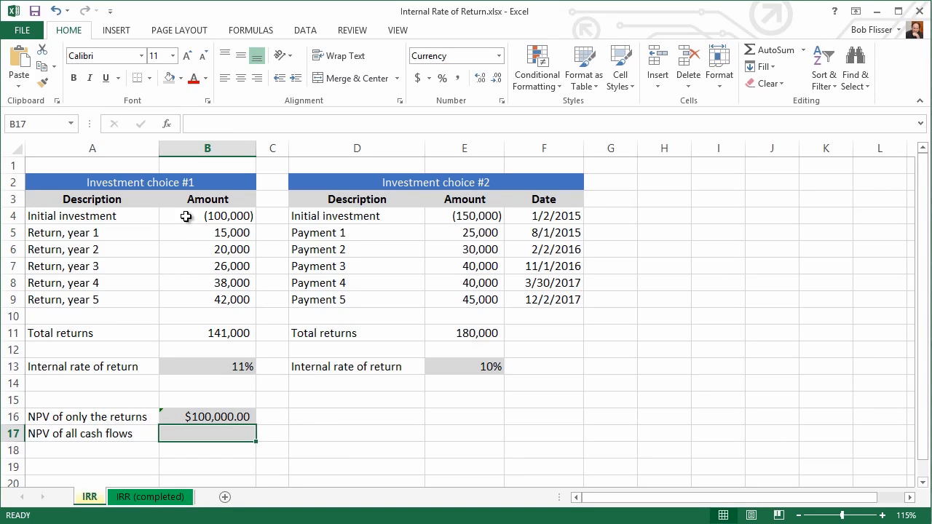
{"action": "mouse_move", "coordinate": [178, 417]}
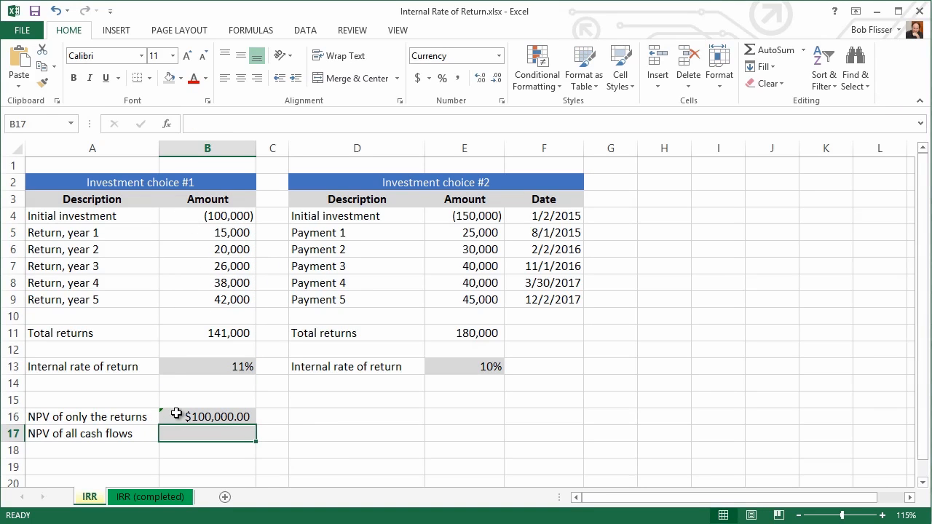
{"action": "mouse_move", "coordinate": [204, 417]}
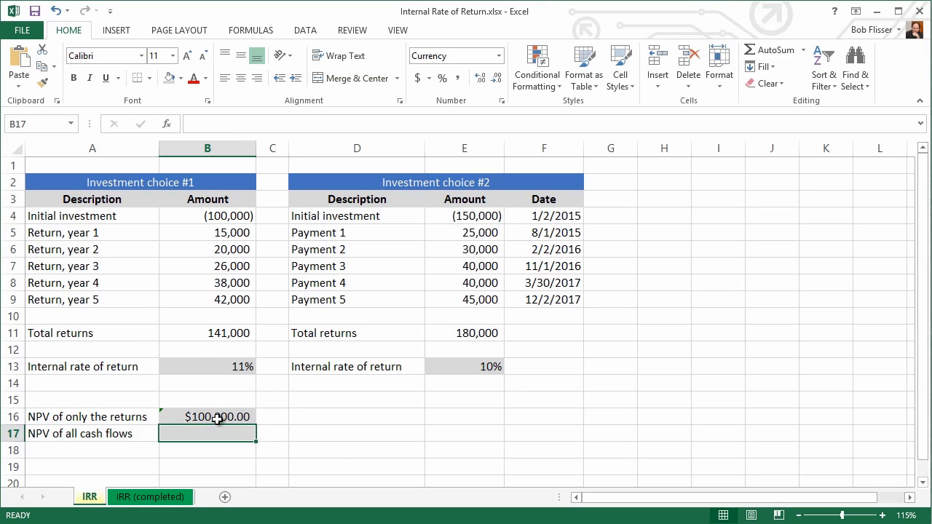
Reduce B16's decimals until the NPV result displays as 100,000
{"action": "left_click", "coordinate": [207, 417]}
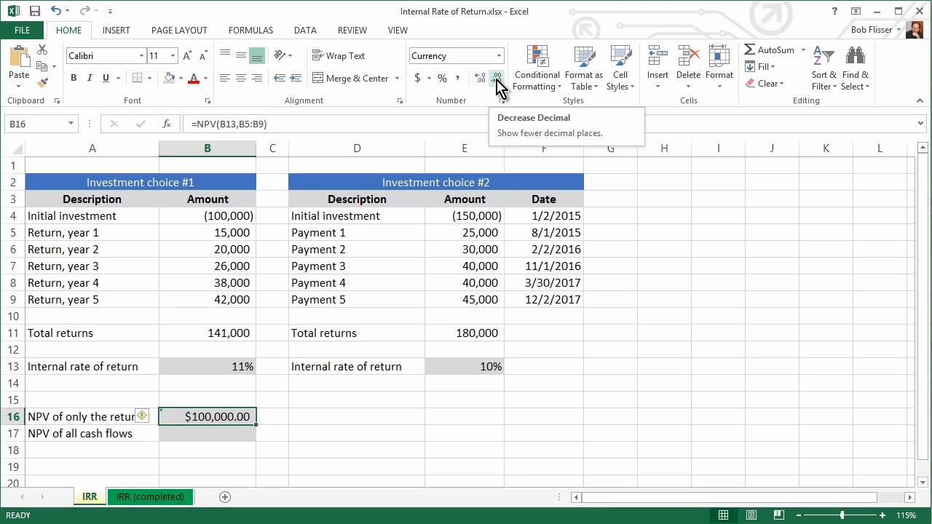
{"action": "left_click", "coordinate": [498, 76]}
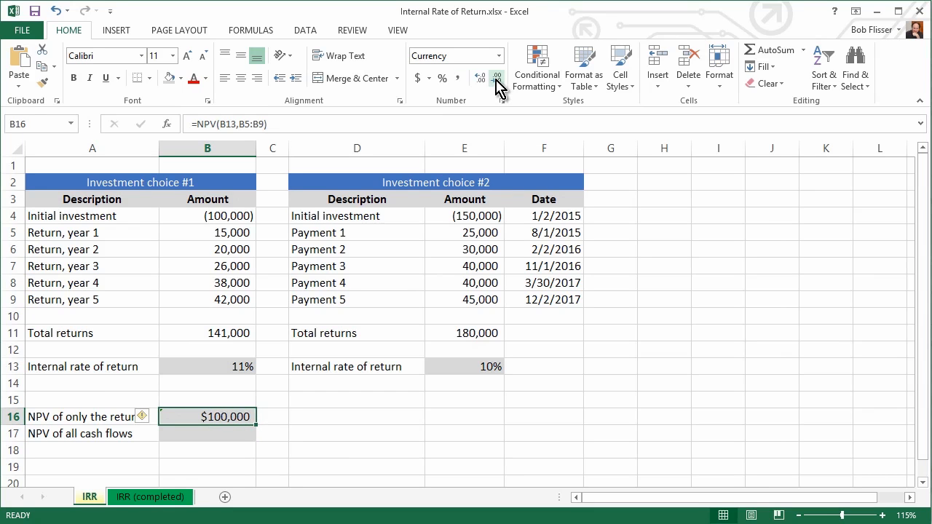
{"action": "mouse_move", "coordinate": [215, 410]}
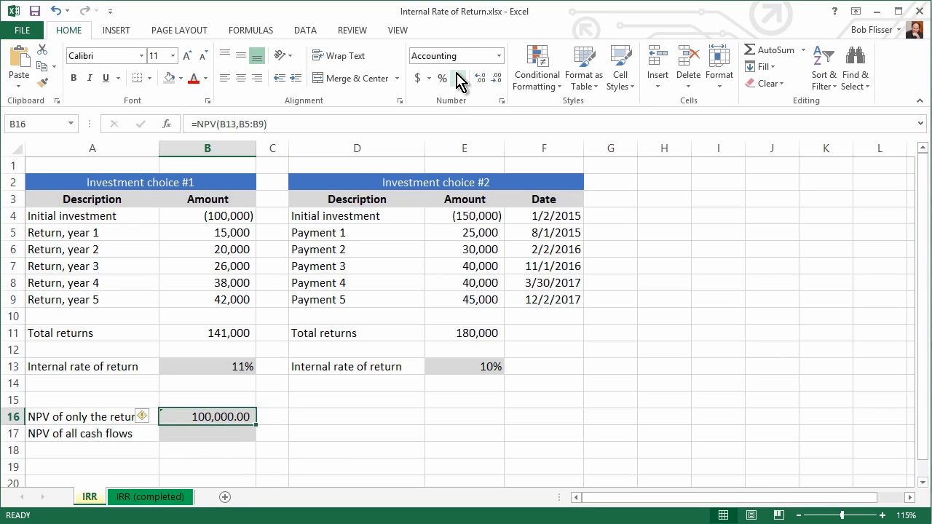
{"action": "left_click", "coordinate": [499, 79]}
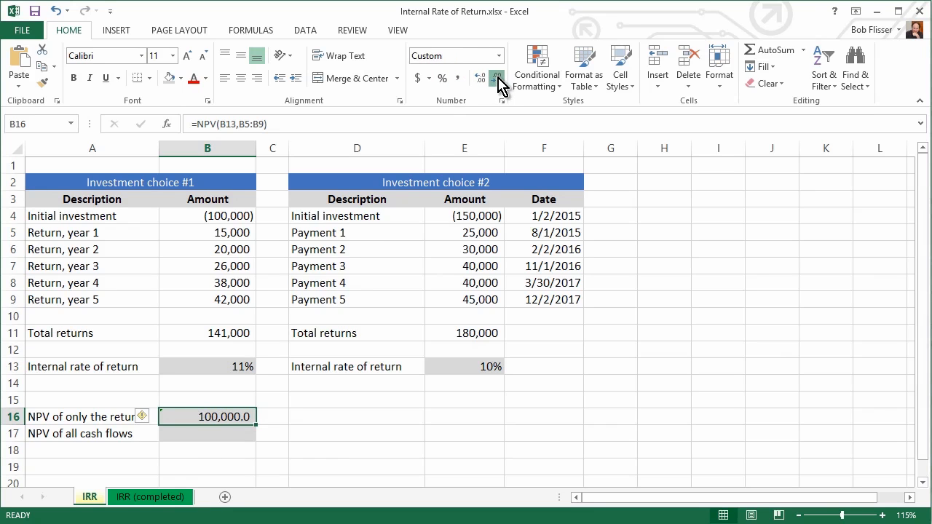
{"action": "left_click", "coordinate": [499, 75]}
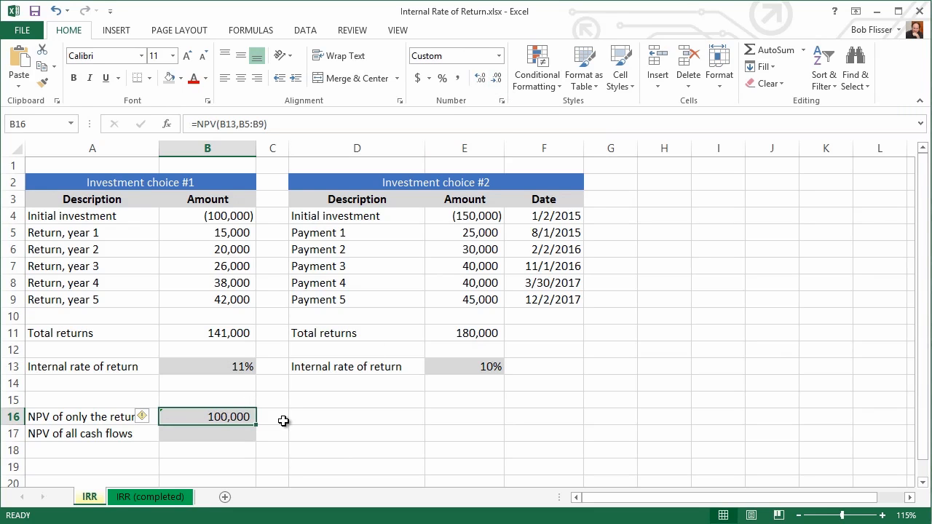
{"action": "mouse_move", "coordinate": [146, 422]}
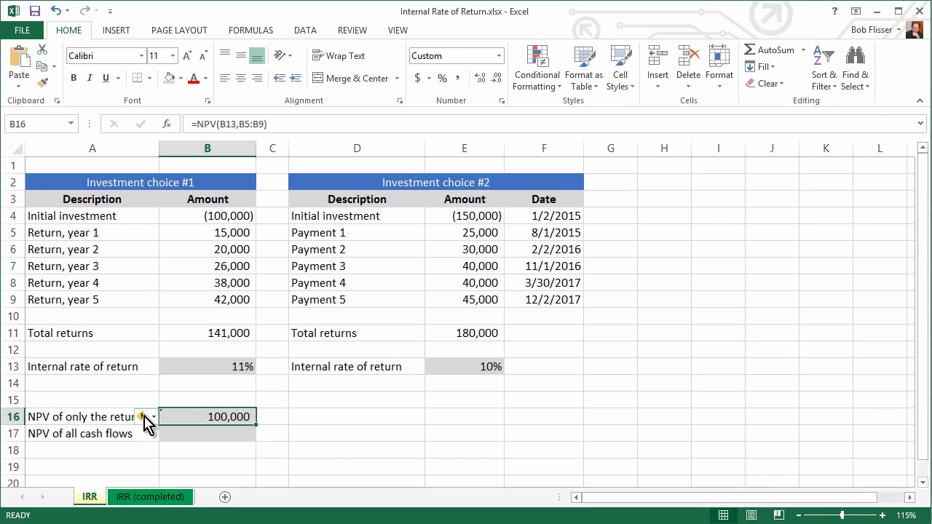
{"action": "mouse_move", "coordinate": [143, 416]}
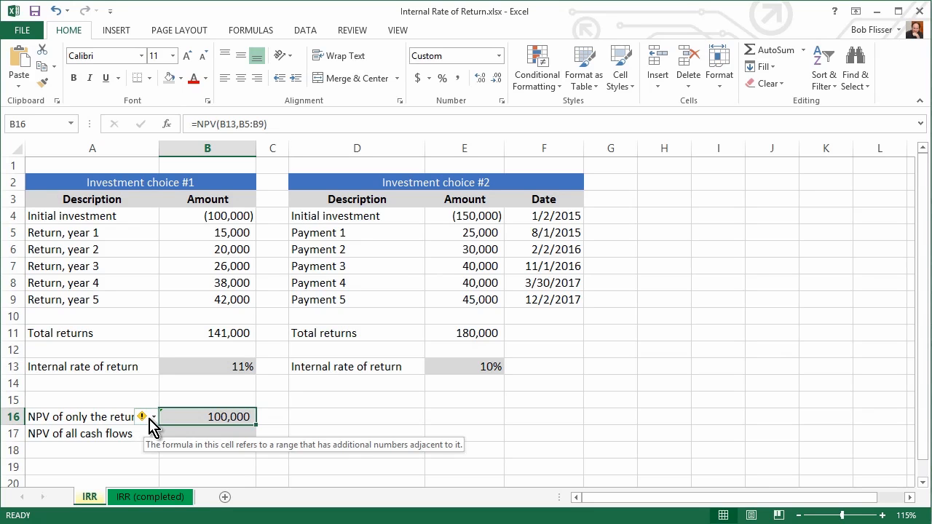
{"action": "left_click", "coordinate": [151, 417]}
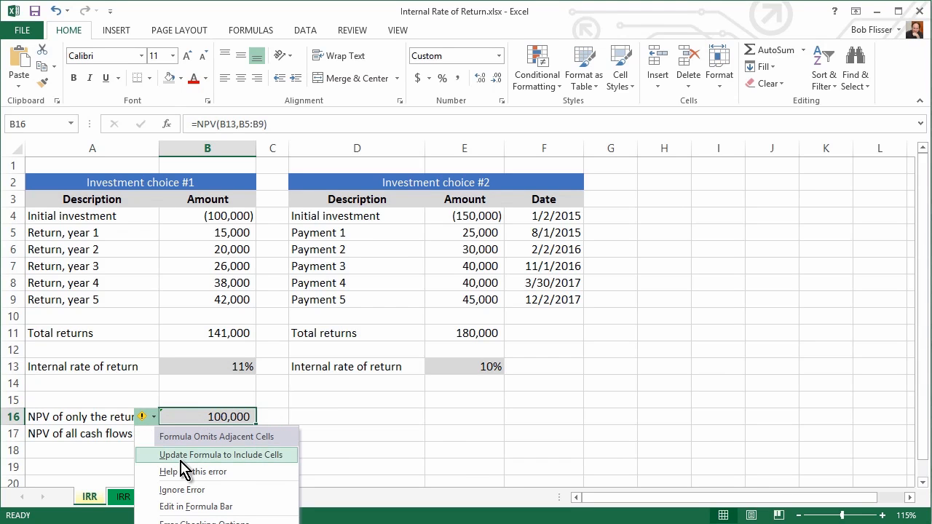
{"action": "mouse_move", "coordinate": [202, 462]}
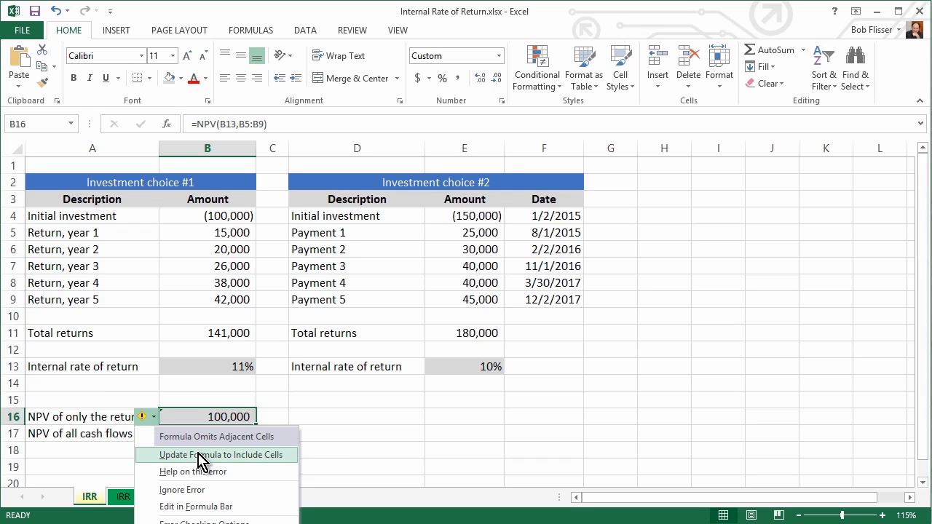
{"action": "mouse_move", "coordinate": [219, 233]}
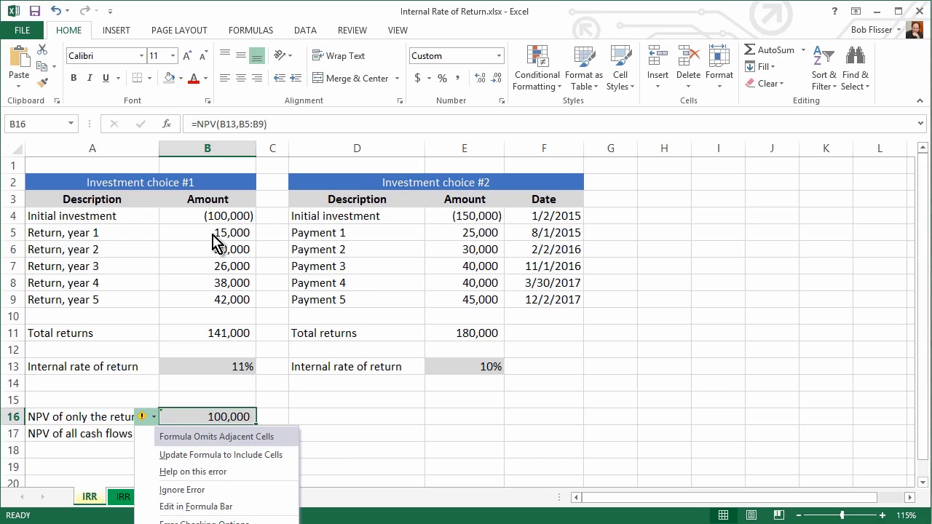
{"action": "mouse_move", "coordinate": [217, 221]}
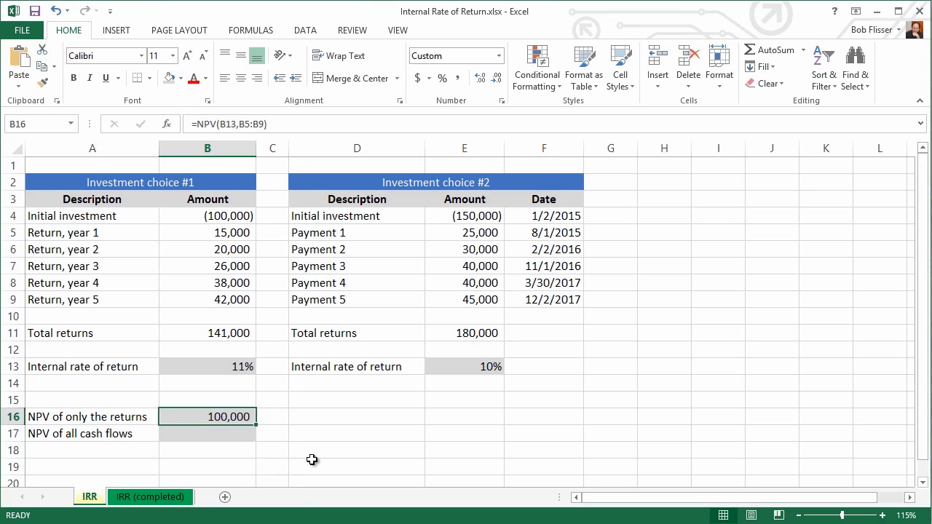
{"action": "mouse_move", "coordinate": [318, 460]}
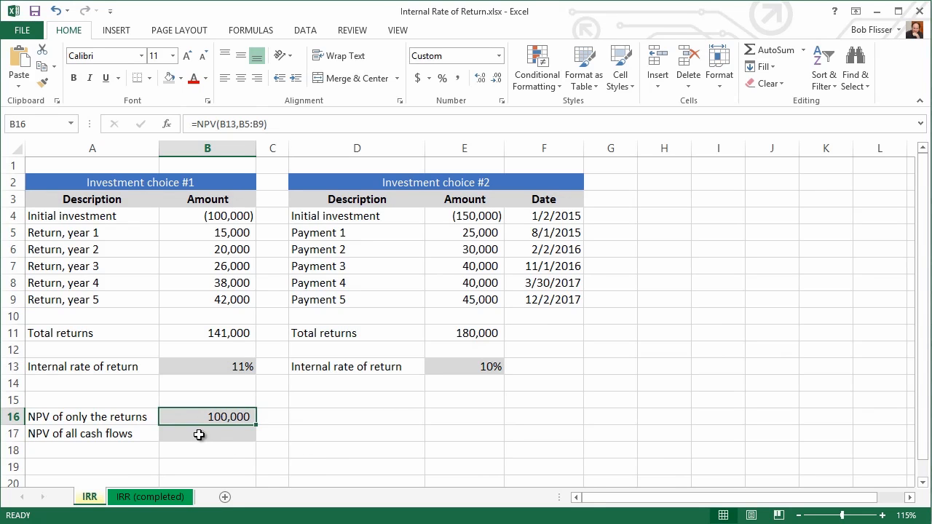
Enter =NPV(IRR(B4:B9),B4:B9) in B17 so all cash flows at the IRR return ($0.00)
{"action": "left_click", "coordinate": [199, 434]}
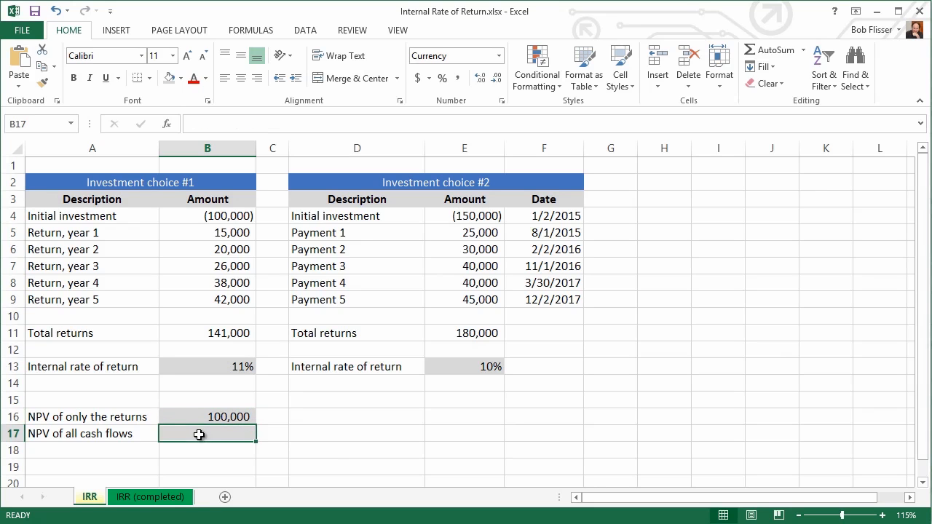
{"action": "mouse_move", "coordinate": [226, 463]}
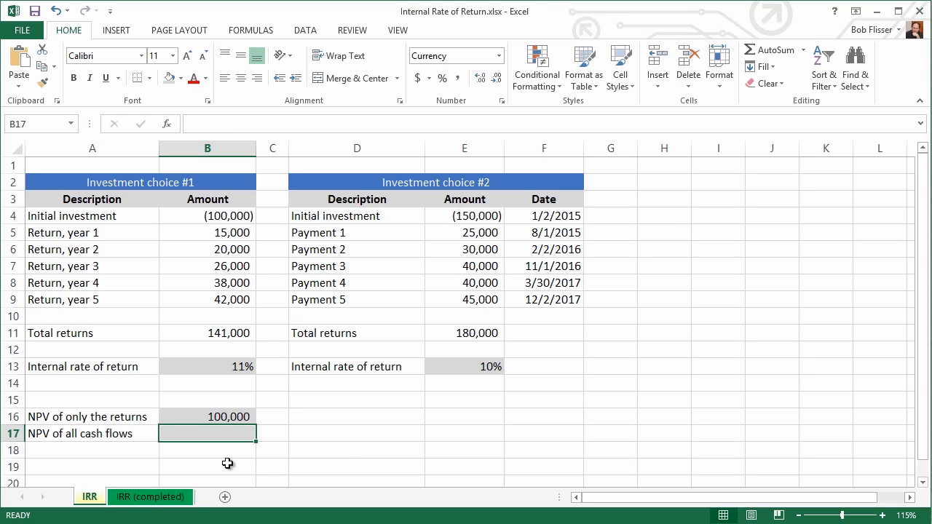
{"action": "type", "text": "="}
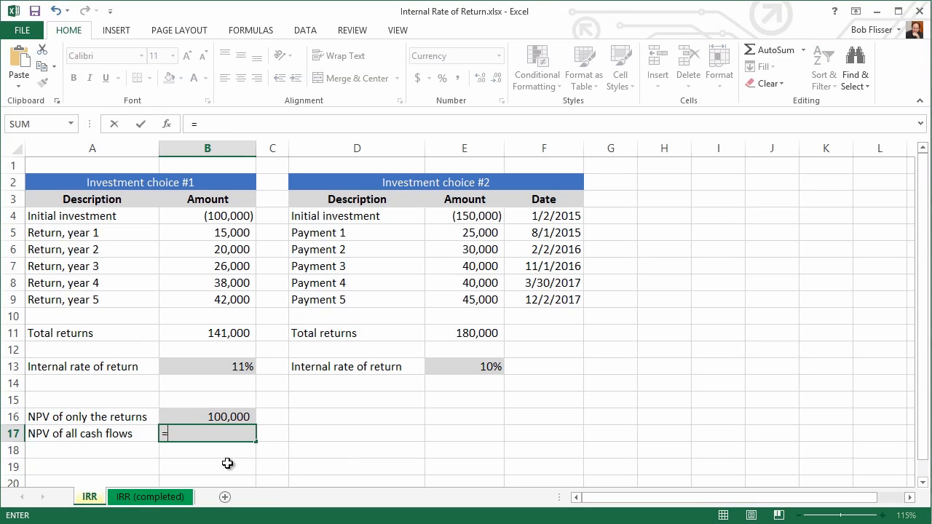
{"action": "type", "text": "npv"}
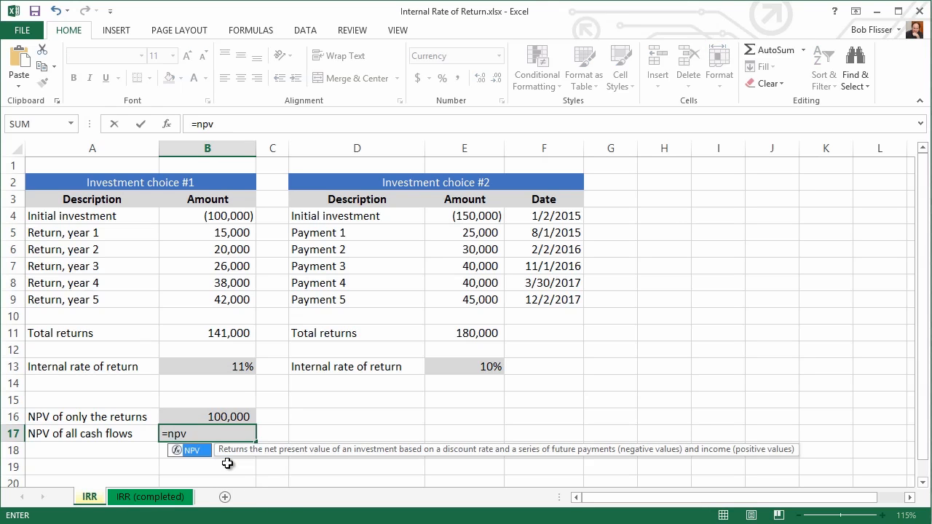
{"action": "type", "text": "("}
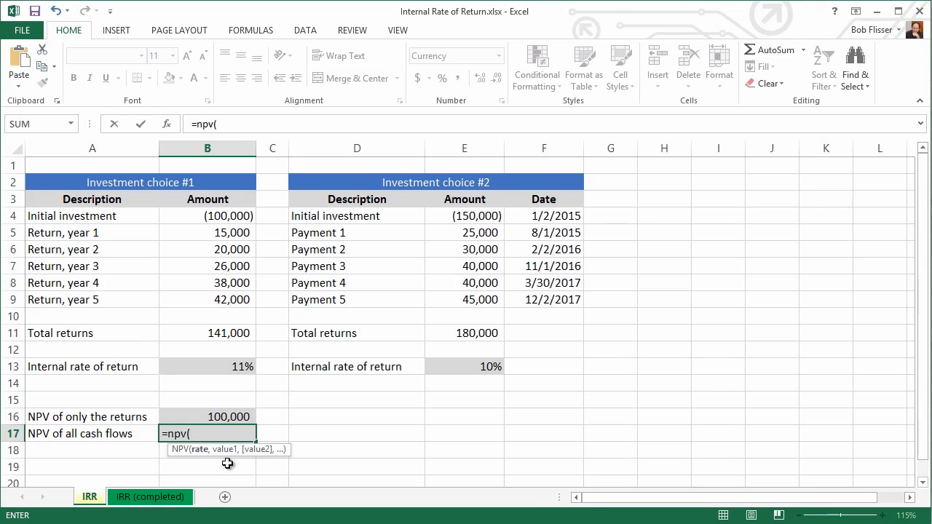
{"action": "type", "text": "irr("}
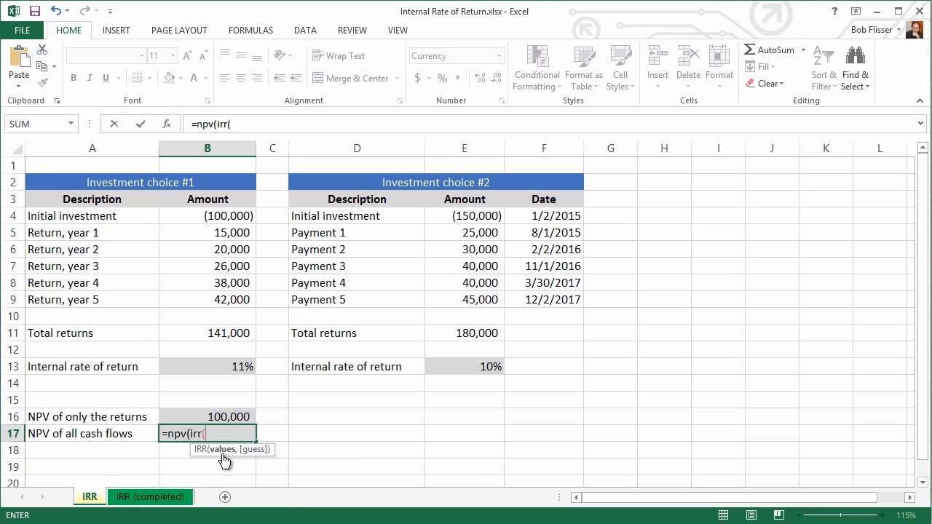
{"action": "mouse_move", "coordinate": [185, 216]}
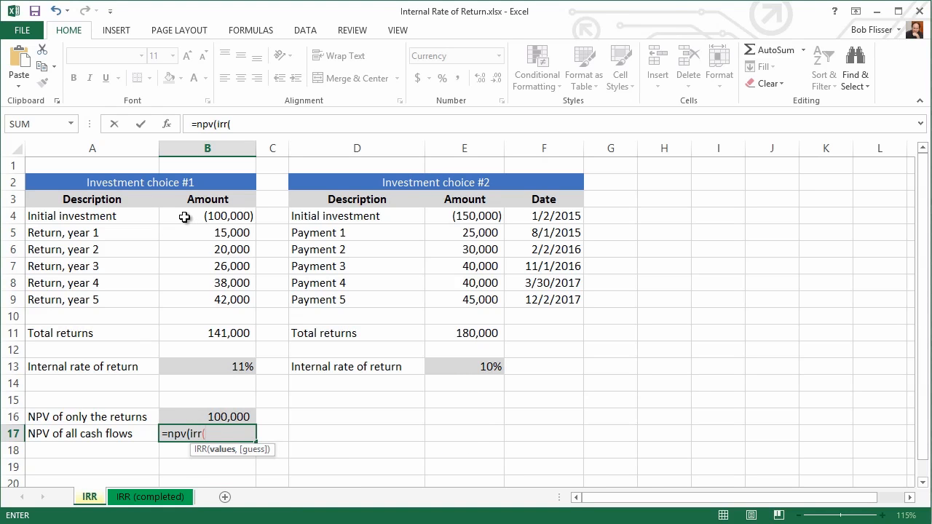
{"action": "left_click_drag", "start_coordinate": [207, 215], "coordinate": [206, 300]}
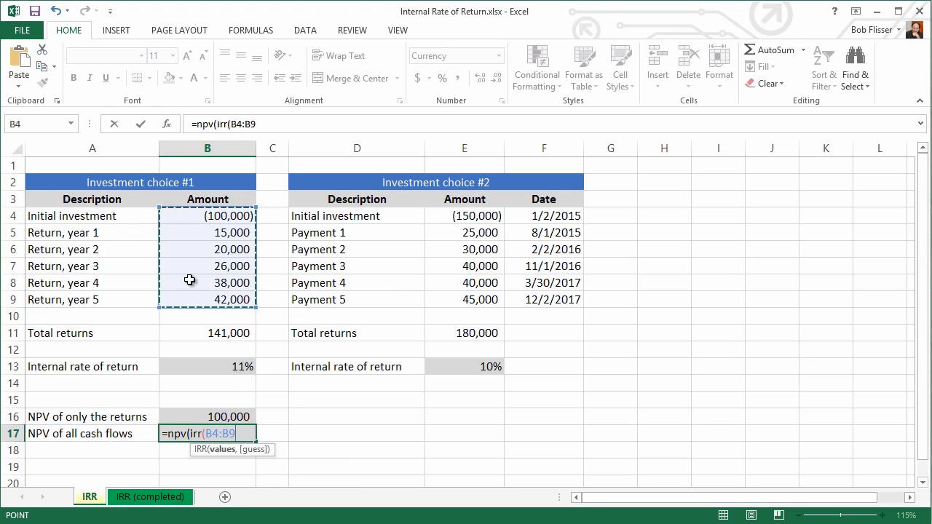
{"action": "type", "text": ")"}
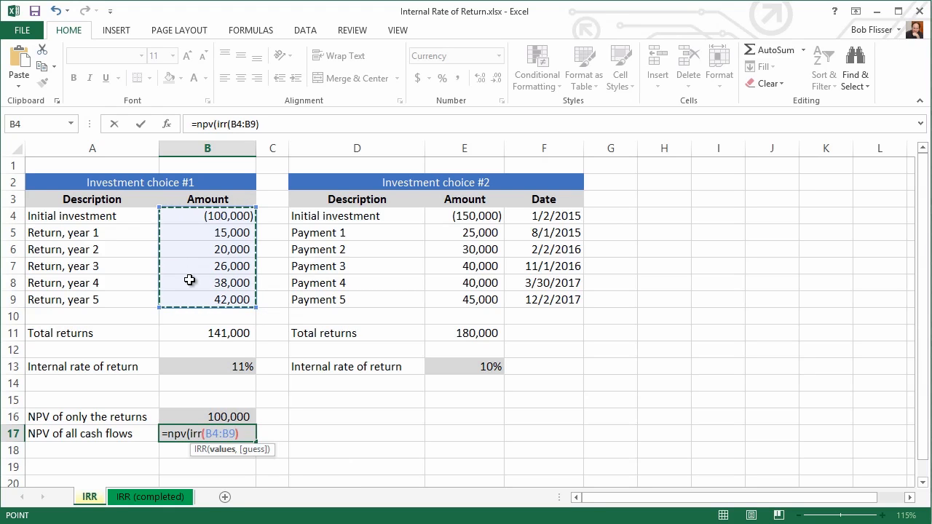
{"action": "type", "text": ")"}
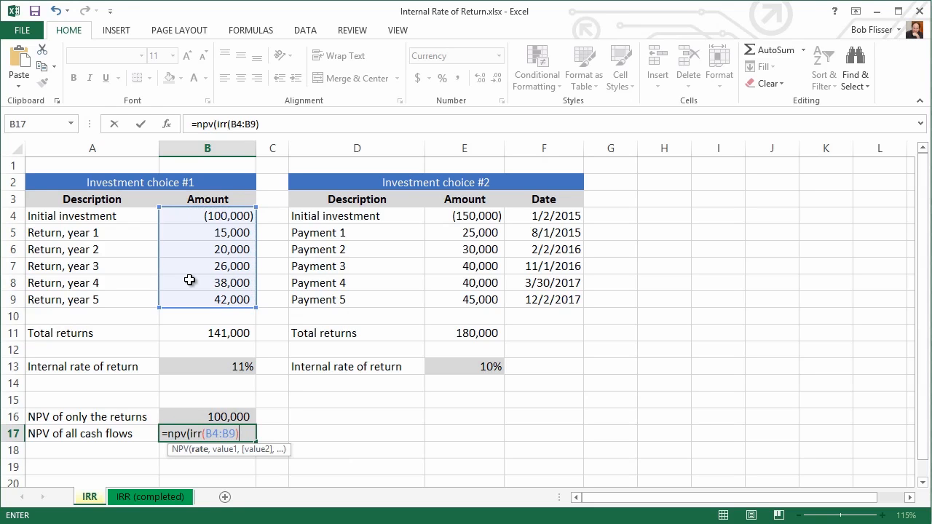
{"action": "type", "text": ","}
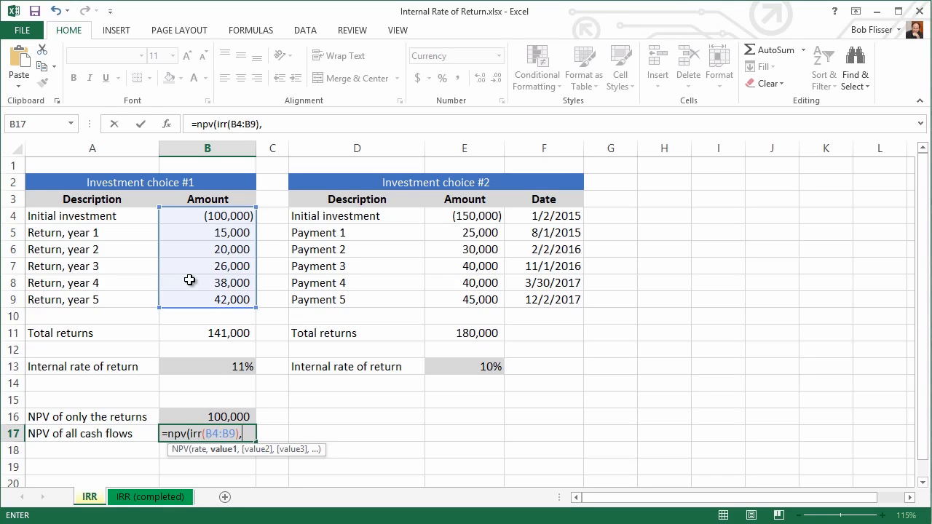
{"action": "mouse_move", "coordinate": [196, 228]}
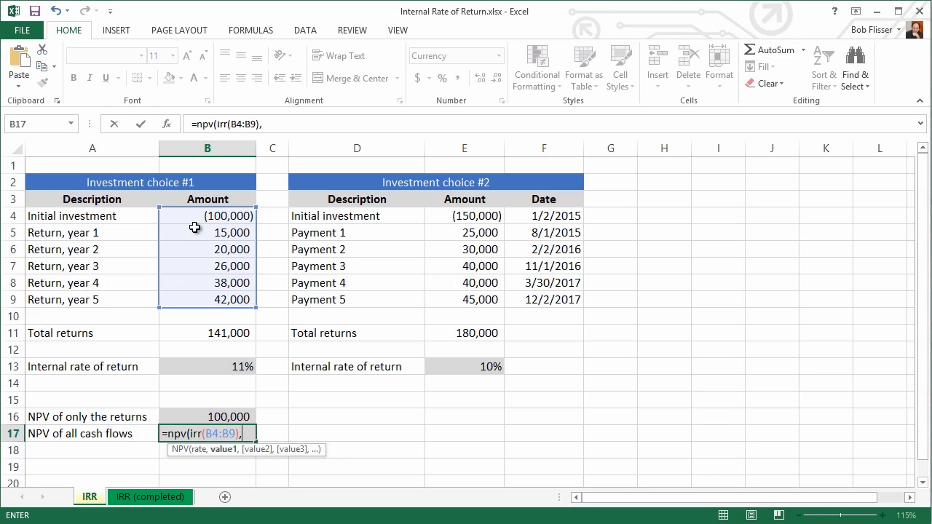
{"action": "left_click_drag", "start_coordinate": [206, 216], "coordinate": [207, 233]}
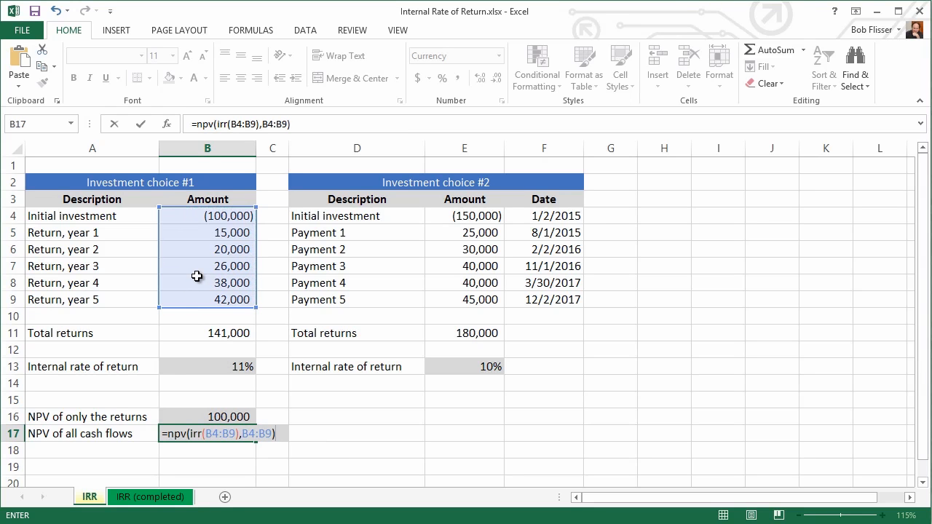
{"action": "key", "text": "Enter"}
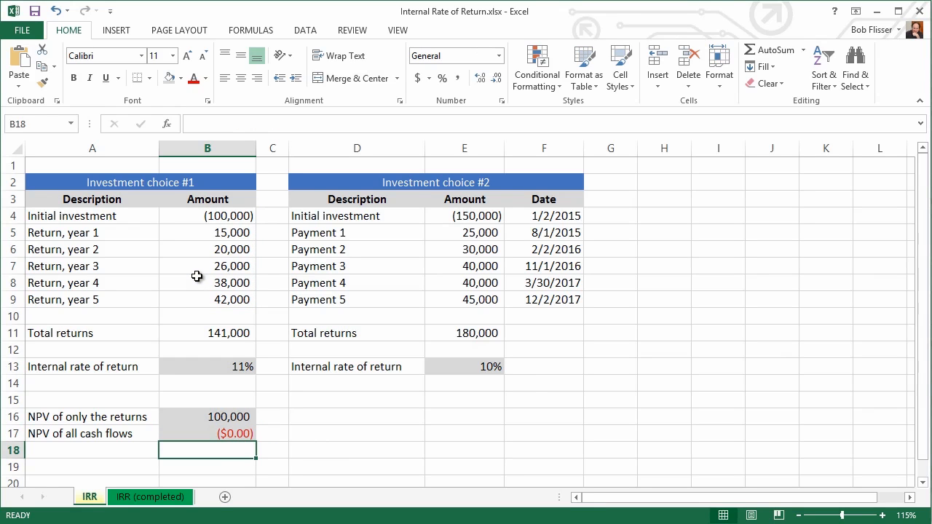
{"action": "mouse_move", "coordinate": [210, 465]}
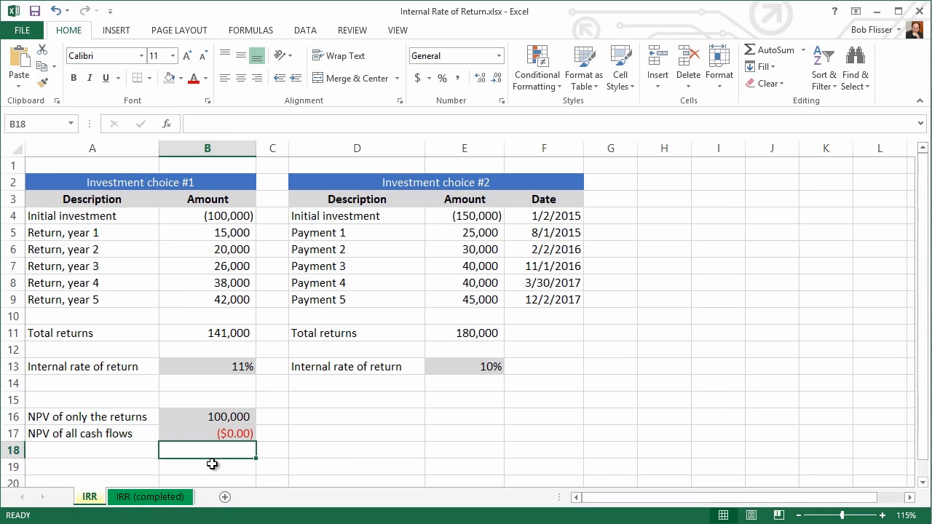
{"action": "mouse_move", "coordinate": [231, 434]}
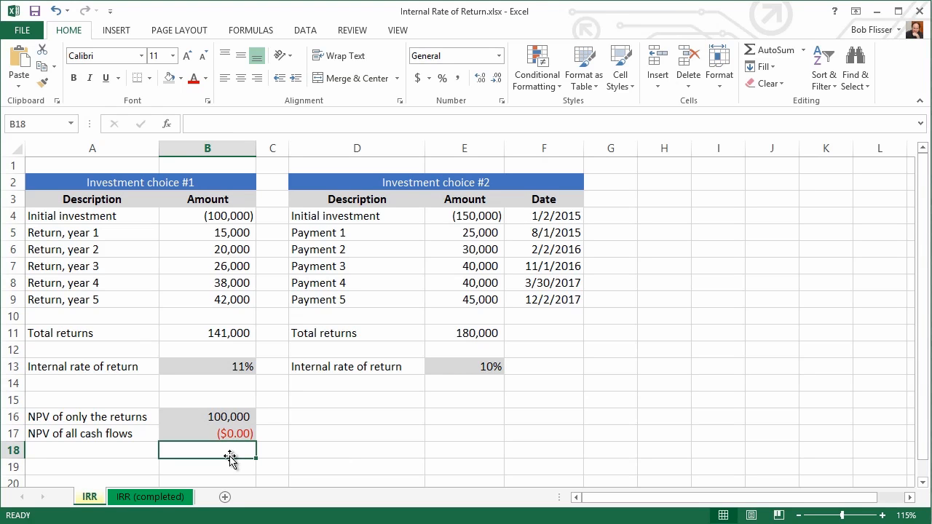
{"action": "mouse_move", "coordinate": [306, 443]}
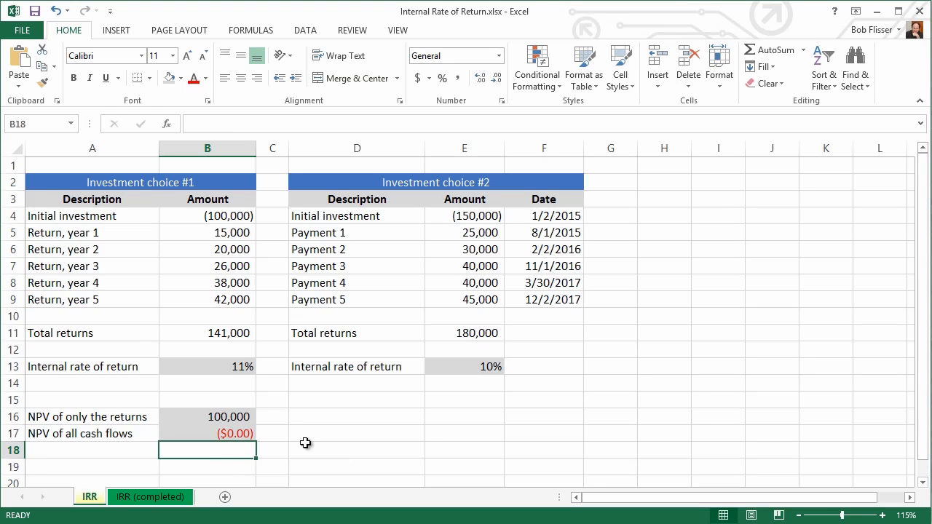
{"action": "mouse_move", "coordinate": [419, 431]}
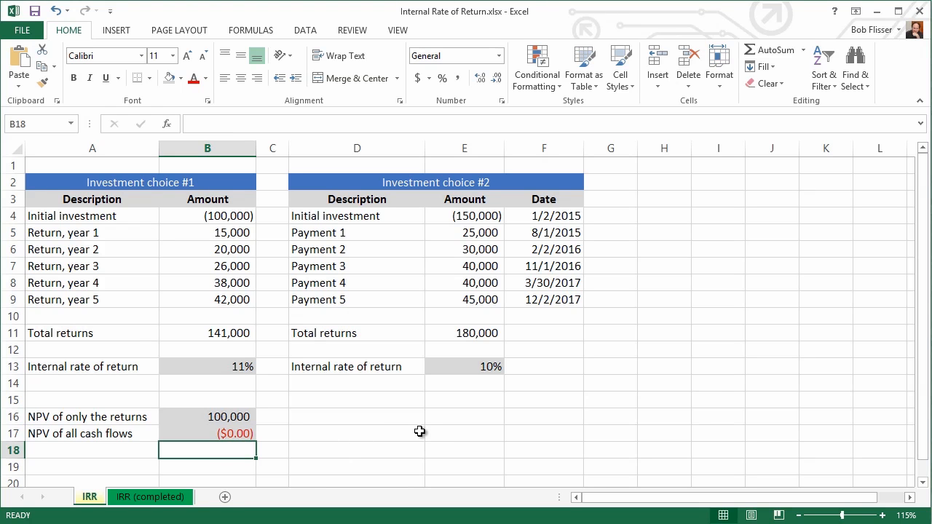